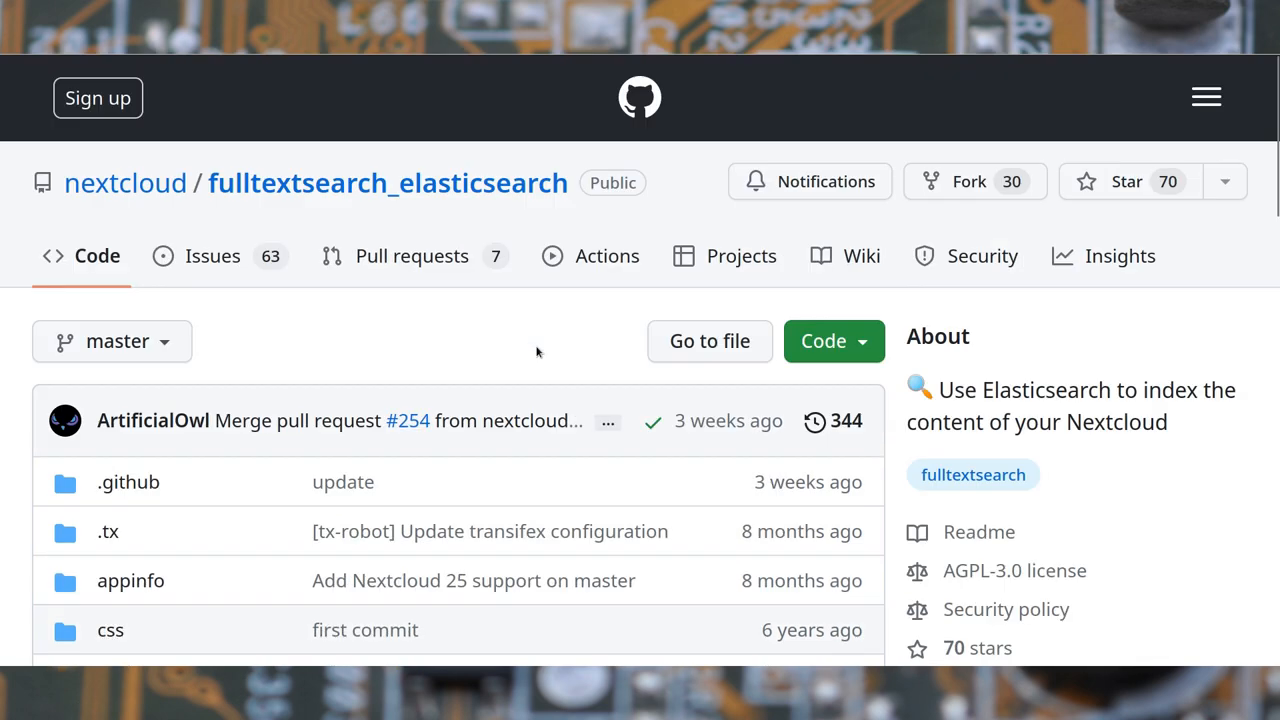
# Read down the wiki Home page to the Elasticsearch compatibility note.
pyautogui.scroll(-3)
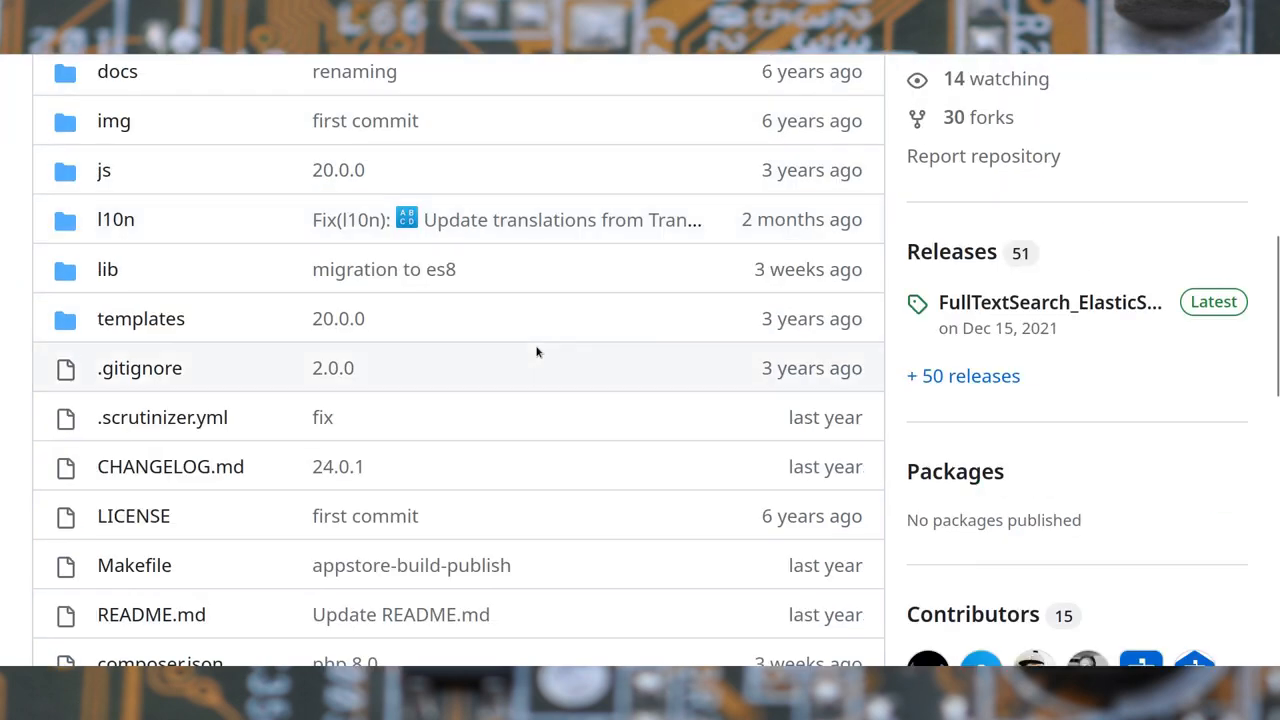
pyautogui.scroll(-3)
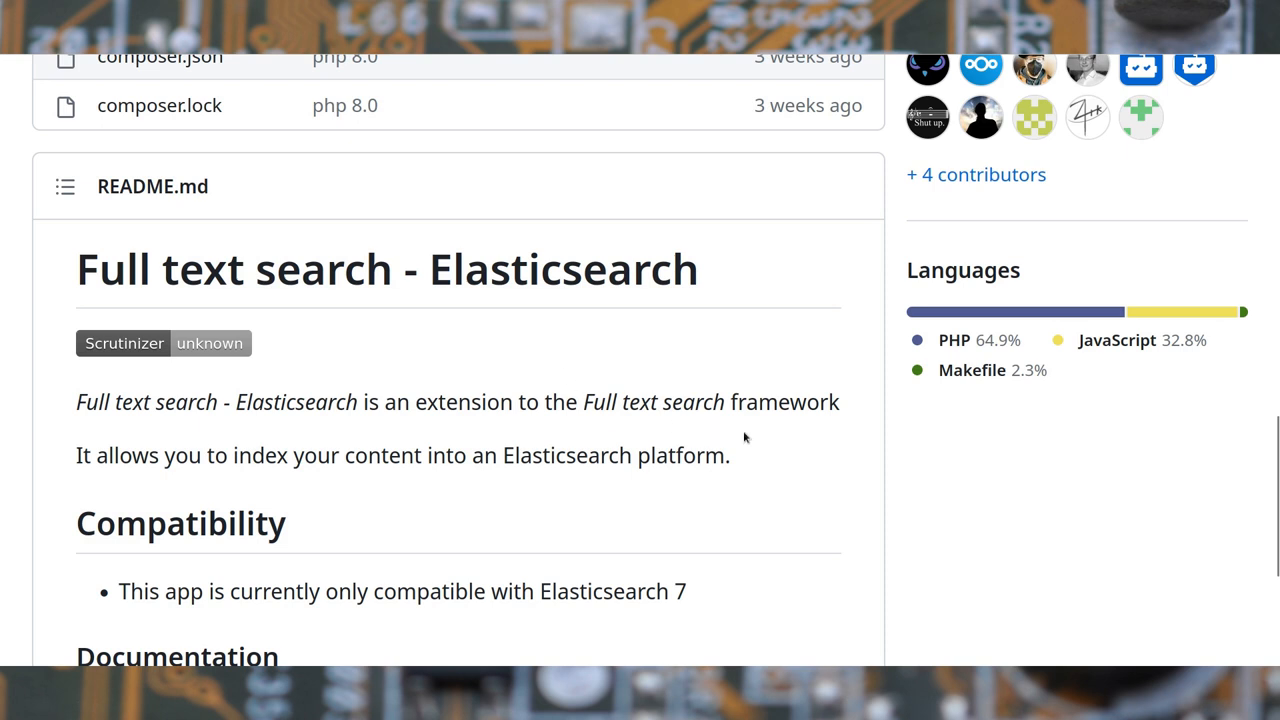
pyautogui.scroll(-3)
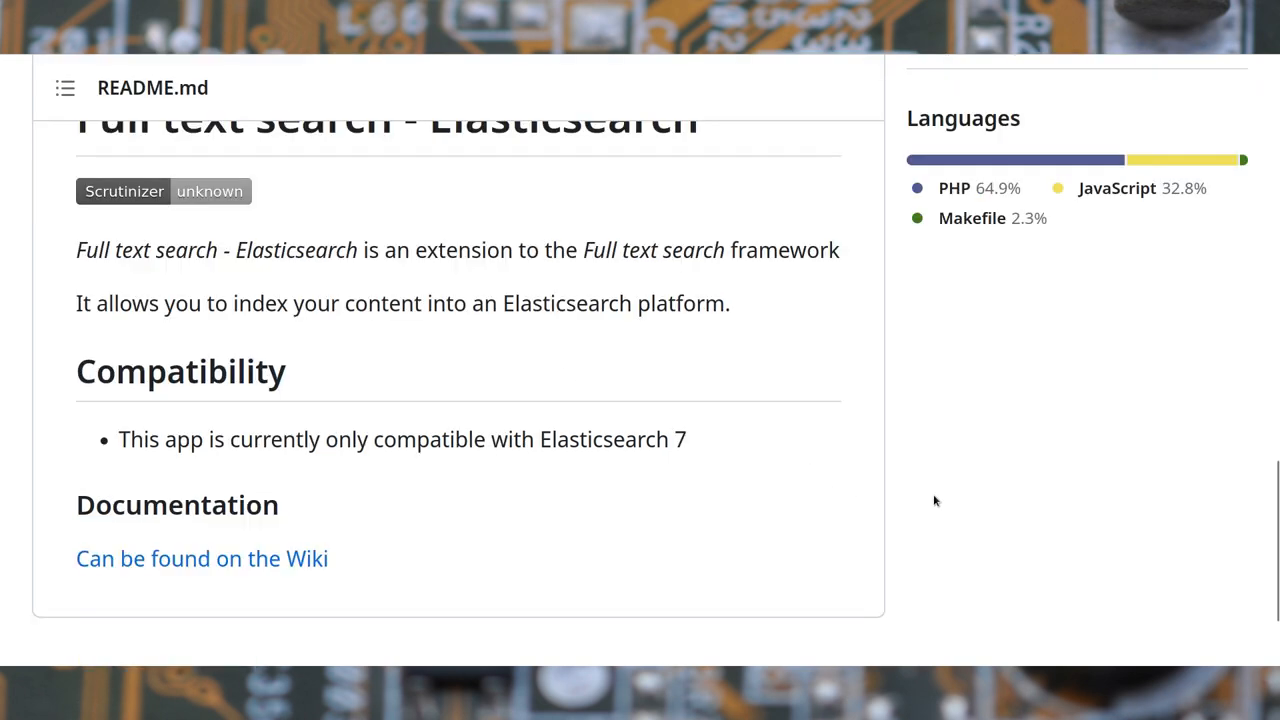
pyautogui.scroll(-3)
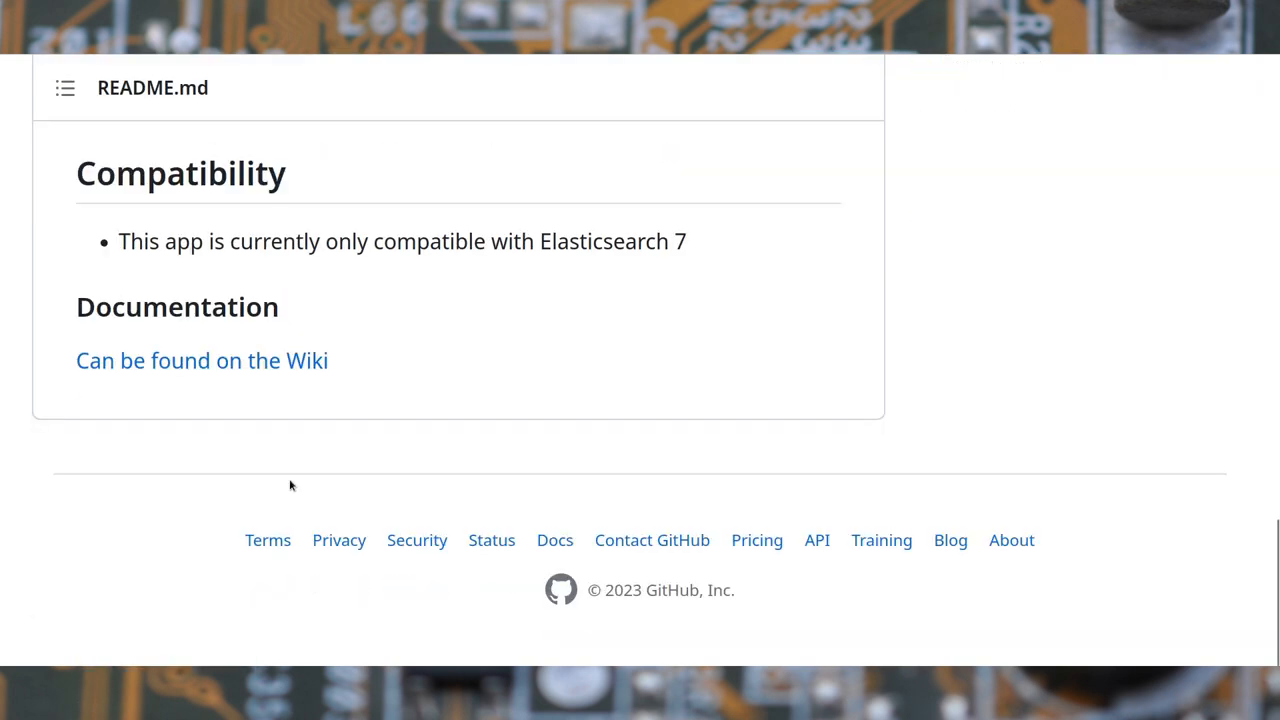
pyautogui.doubleClick(598, 240)
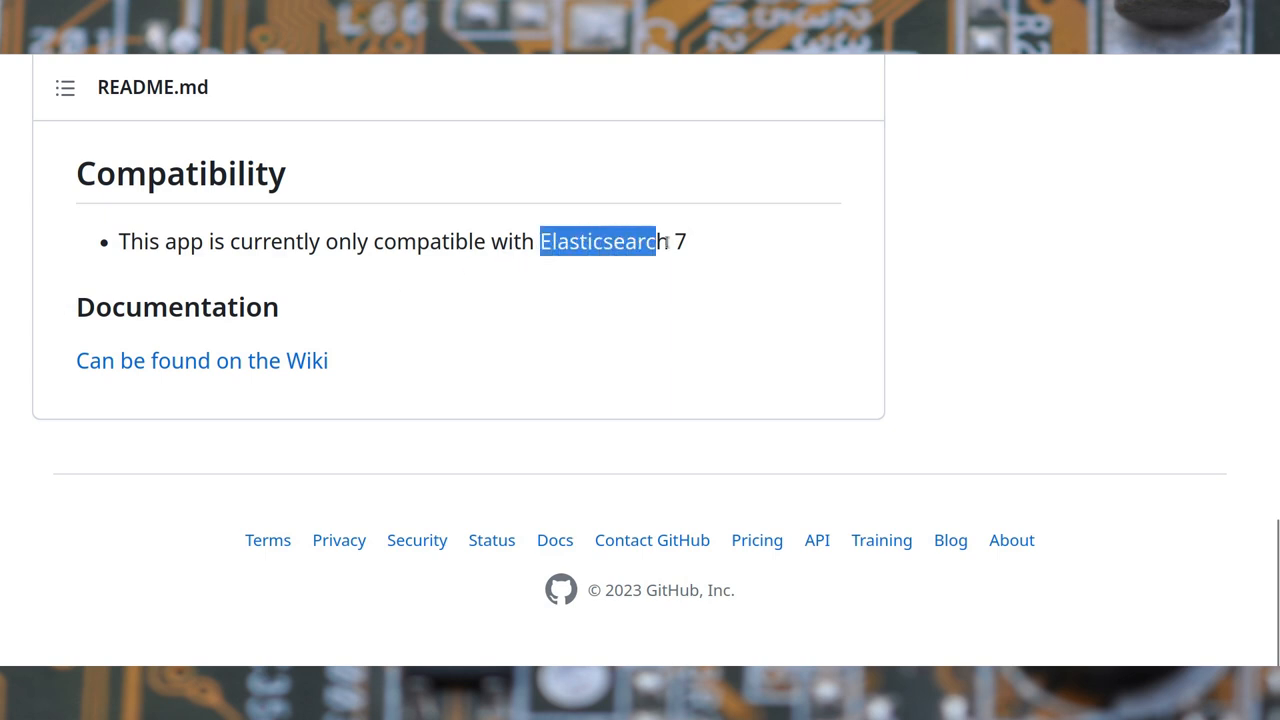
pyautogui.moveTo(276, 370)
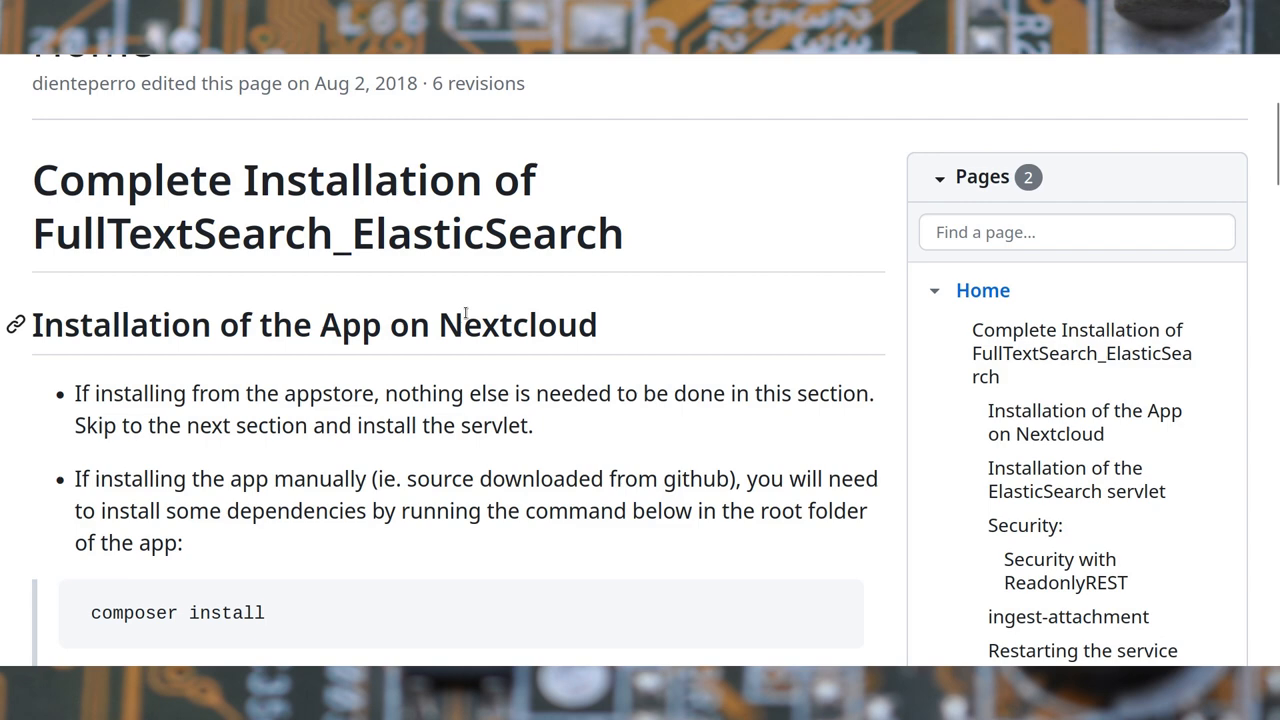
# Read through the ReadonlyREST security and ingest-attachment sections, then return upward.
pyautogui.scroll(-3)
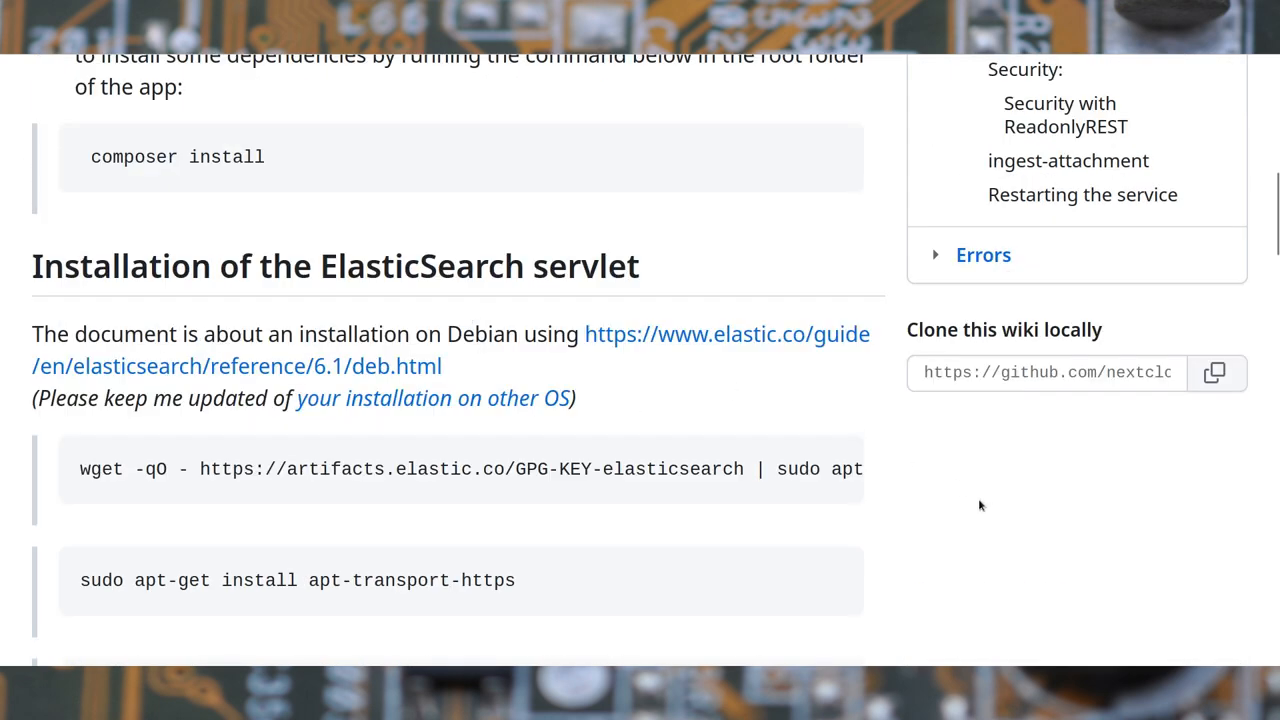
pyautogui.scroll(-3)
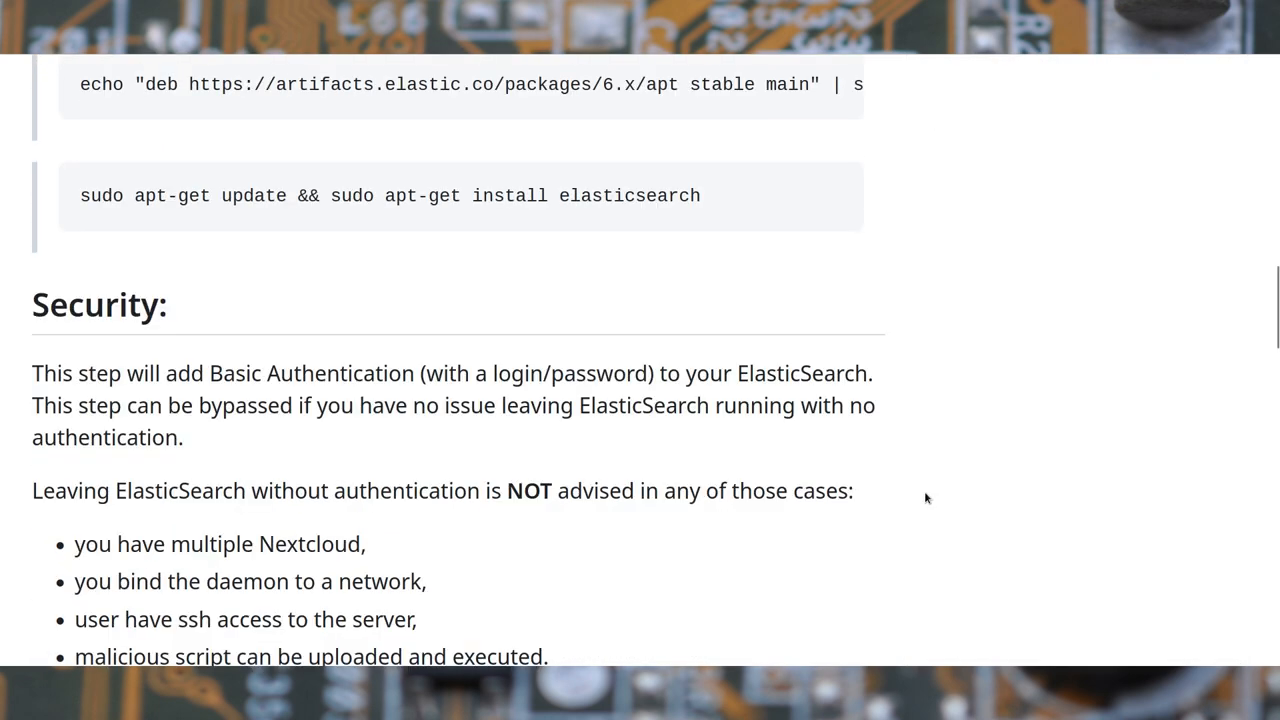
pyautogui.scroll(-3)
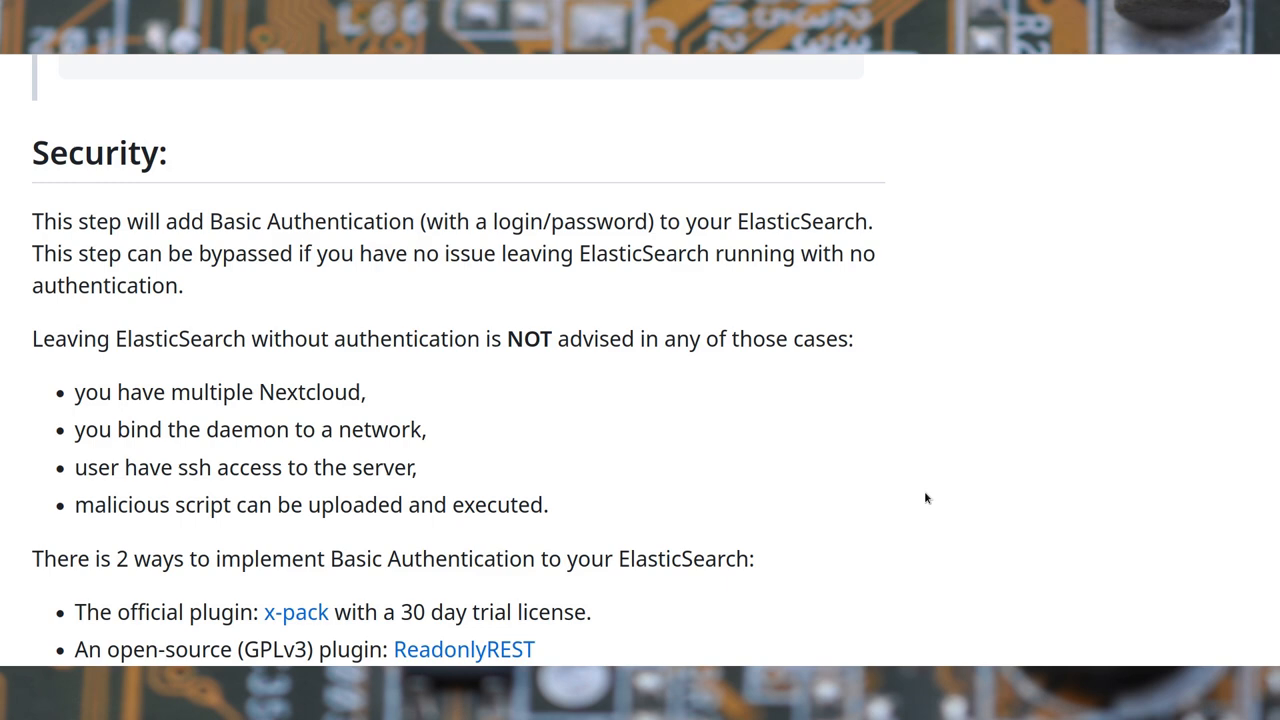
pyautogui.scroll(-3)
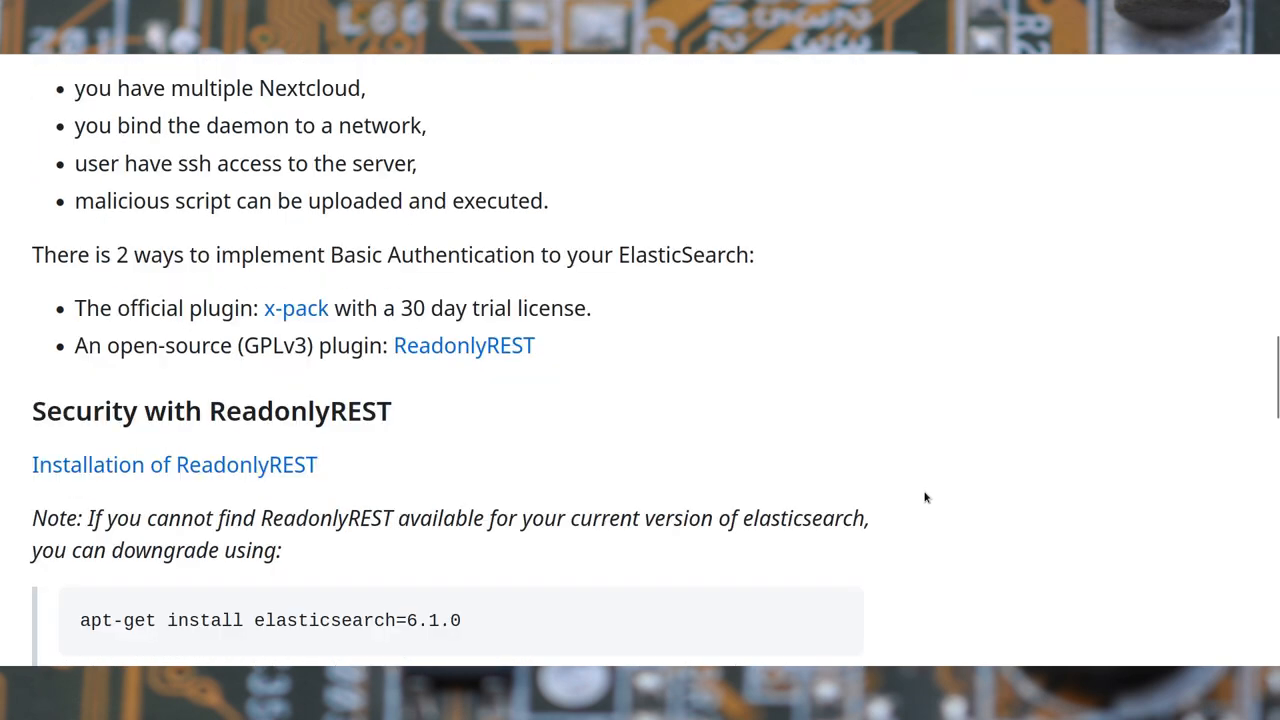
pyautogui.scroll(-3)
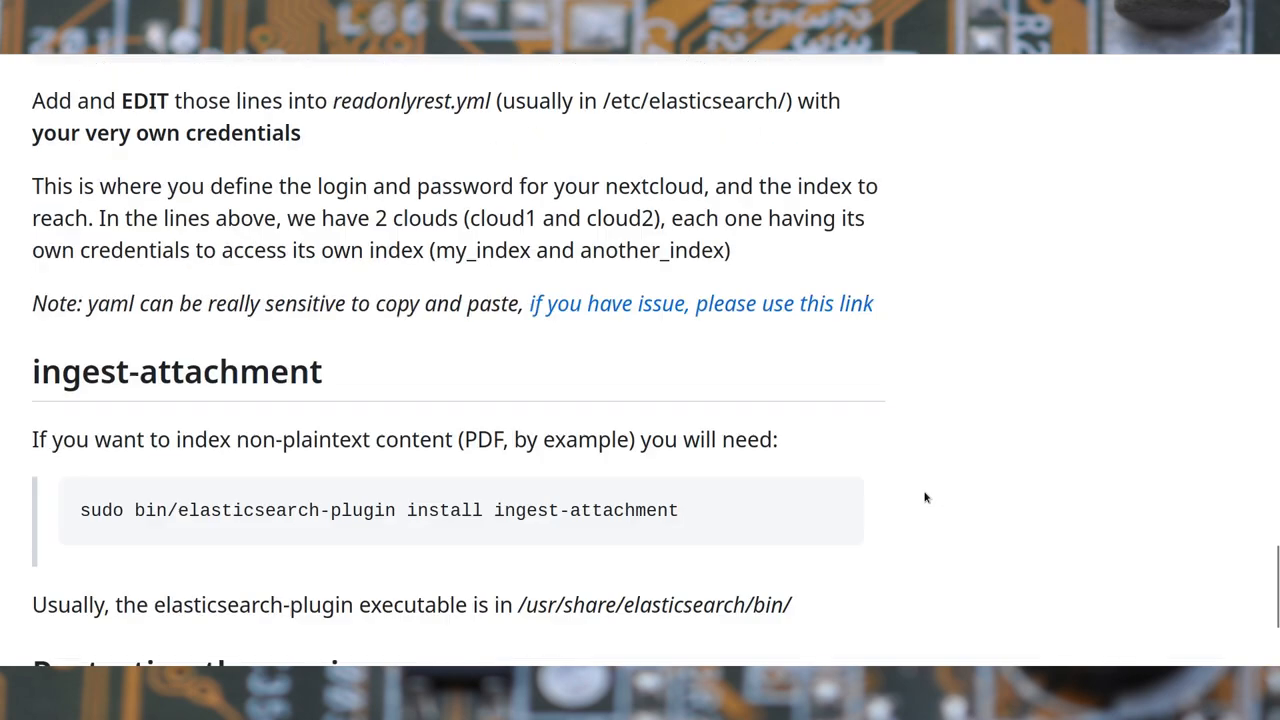
pyautogui.scroll(3)
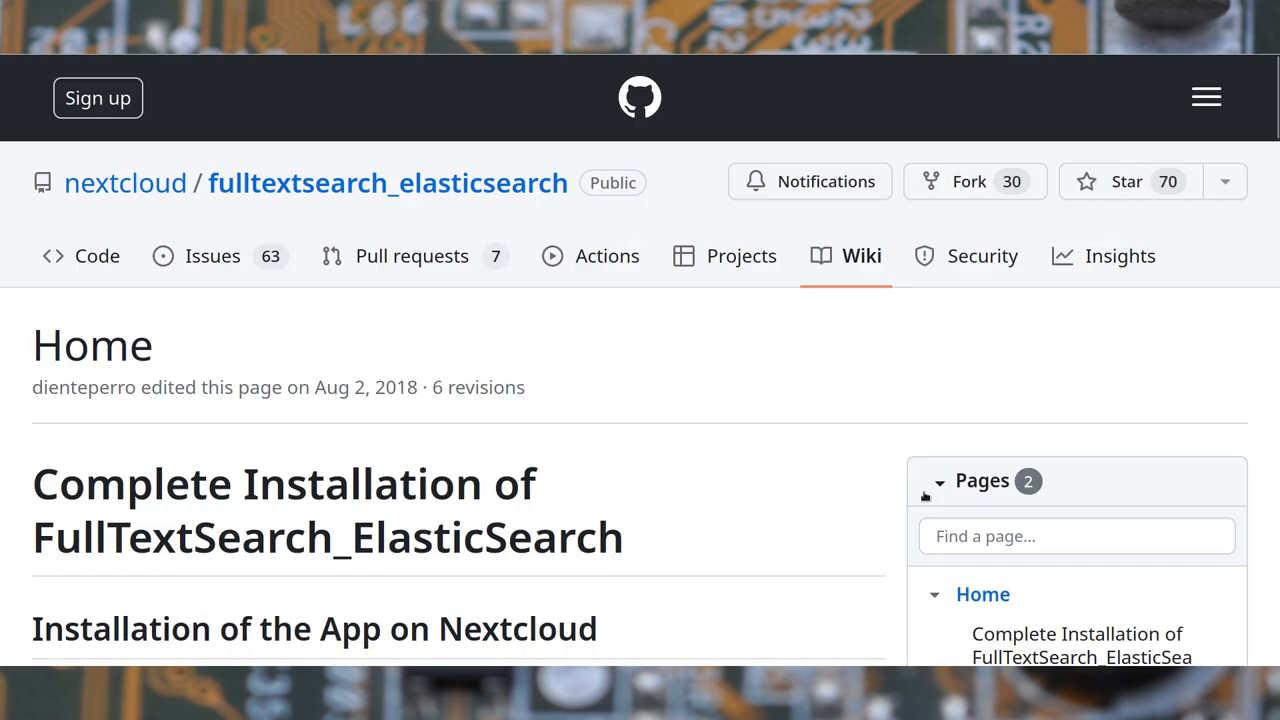
pyautogui.moveTo(572, 348)
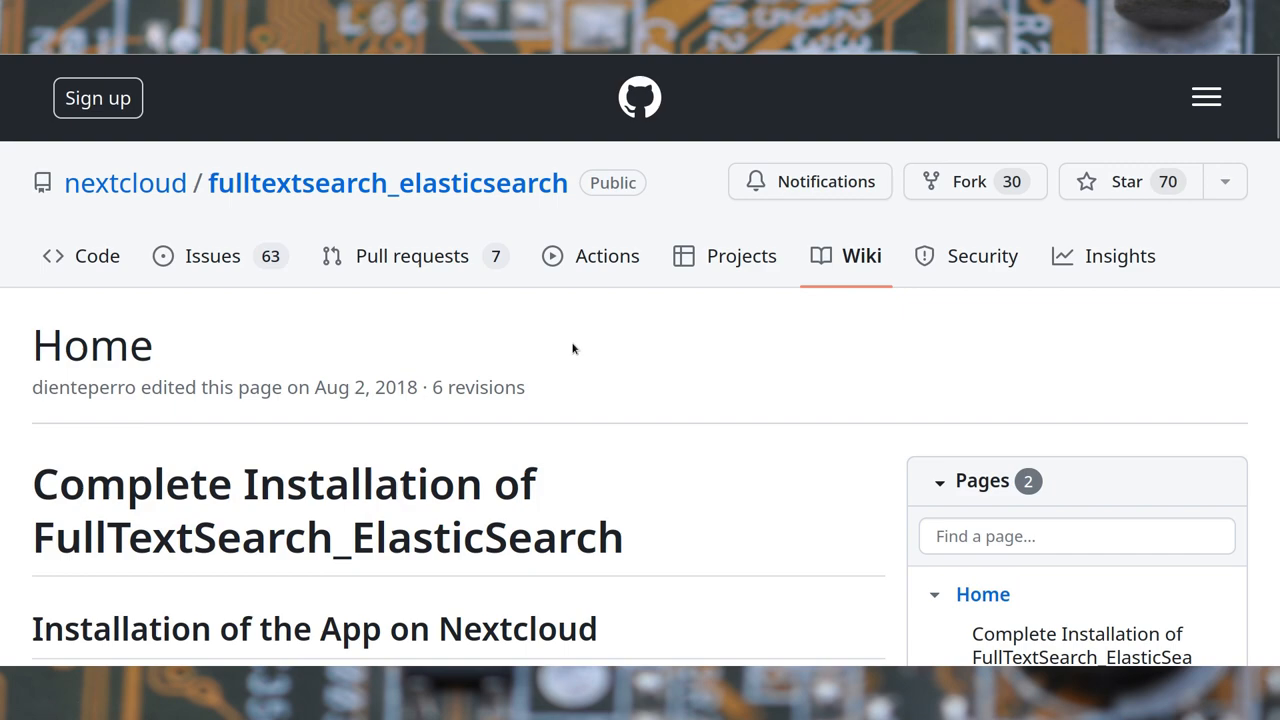
pyautogui.moveTo(492, 344)
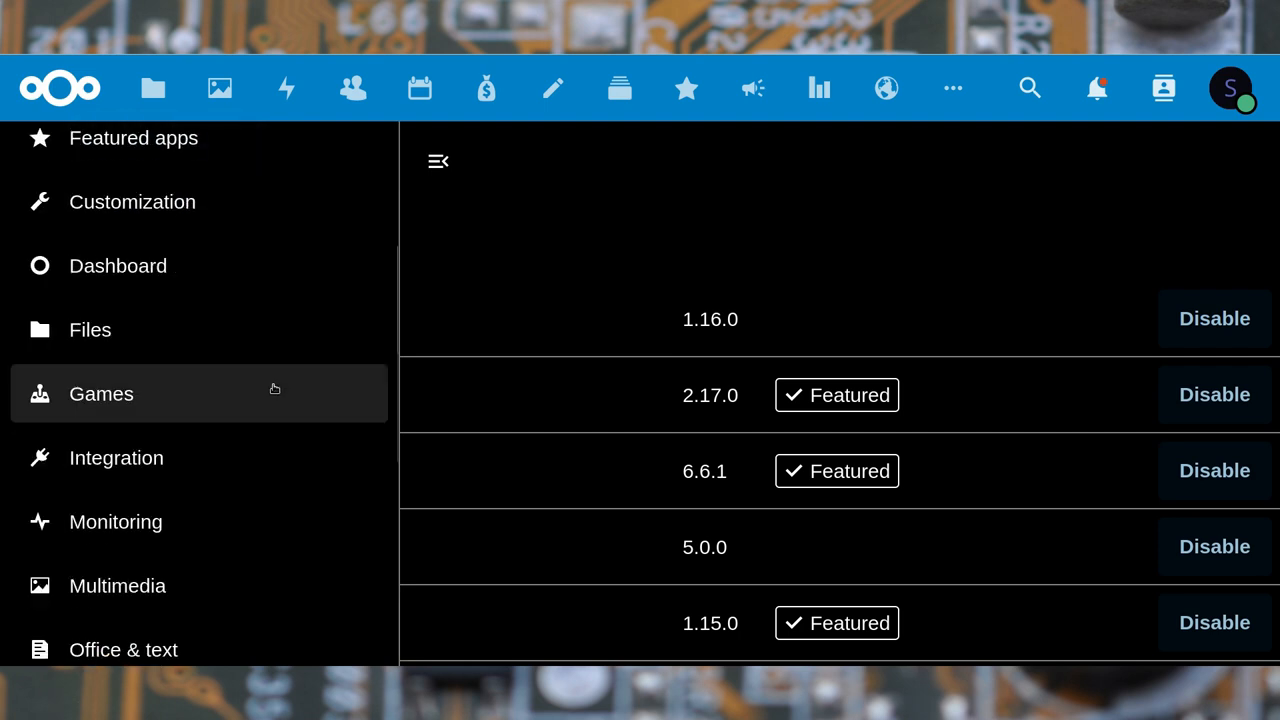
# Download and enable the Full text search core app and Full text search - Files app.
pyautogui.scroll(-3)
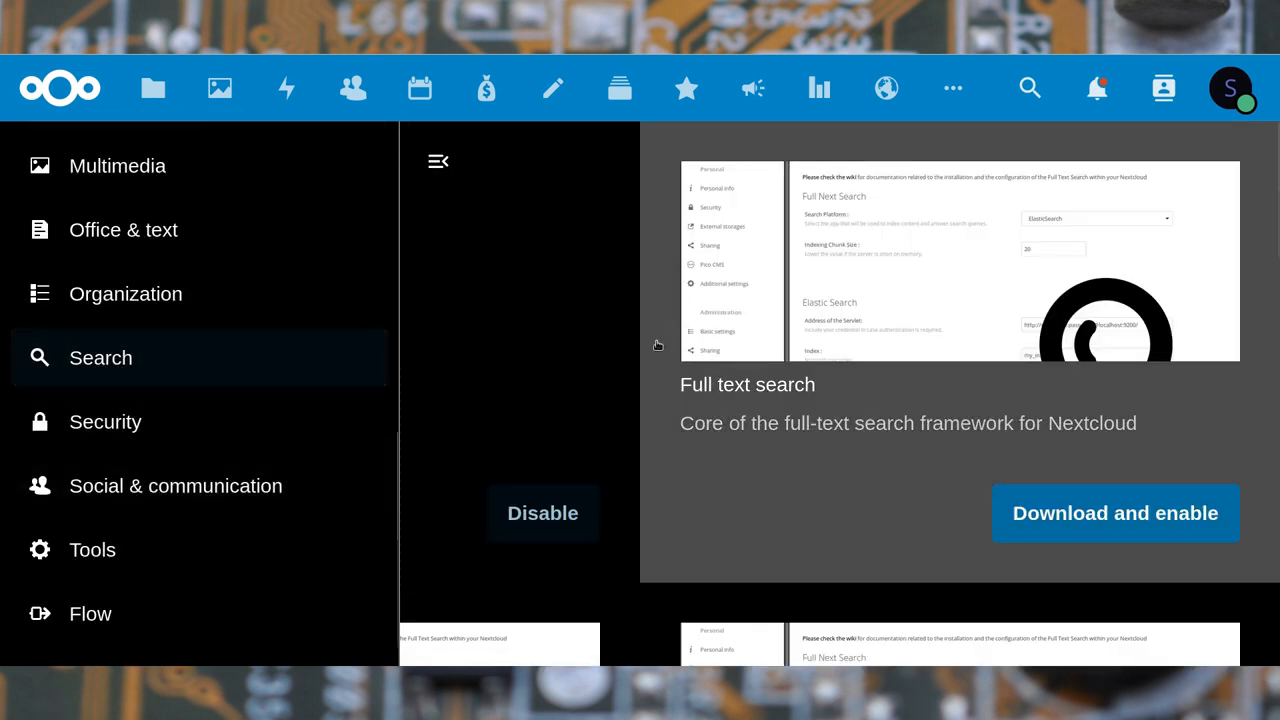
pyautogui.click(1114, 512)
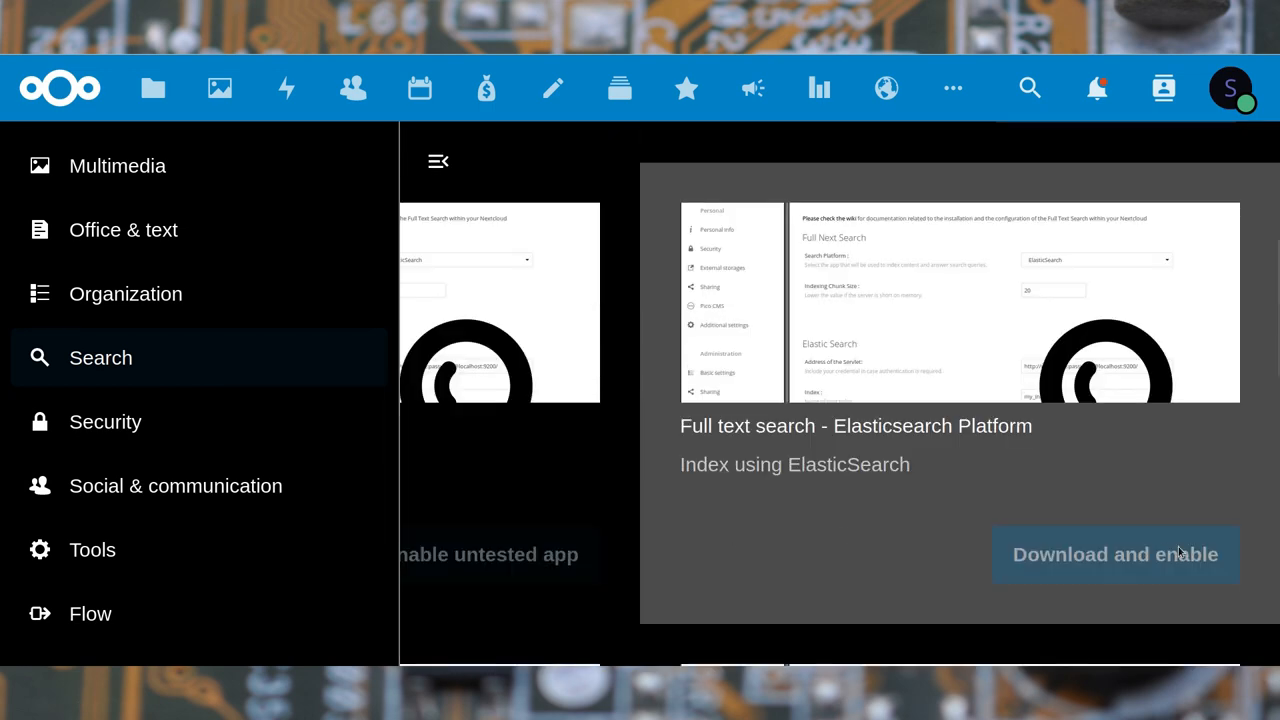
pyautogui.scroll(-3)
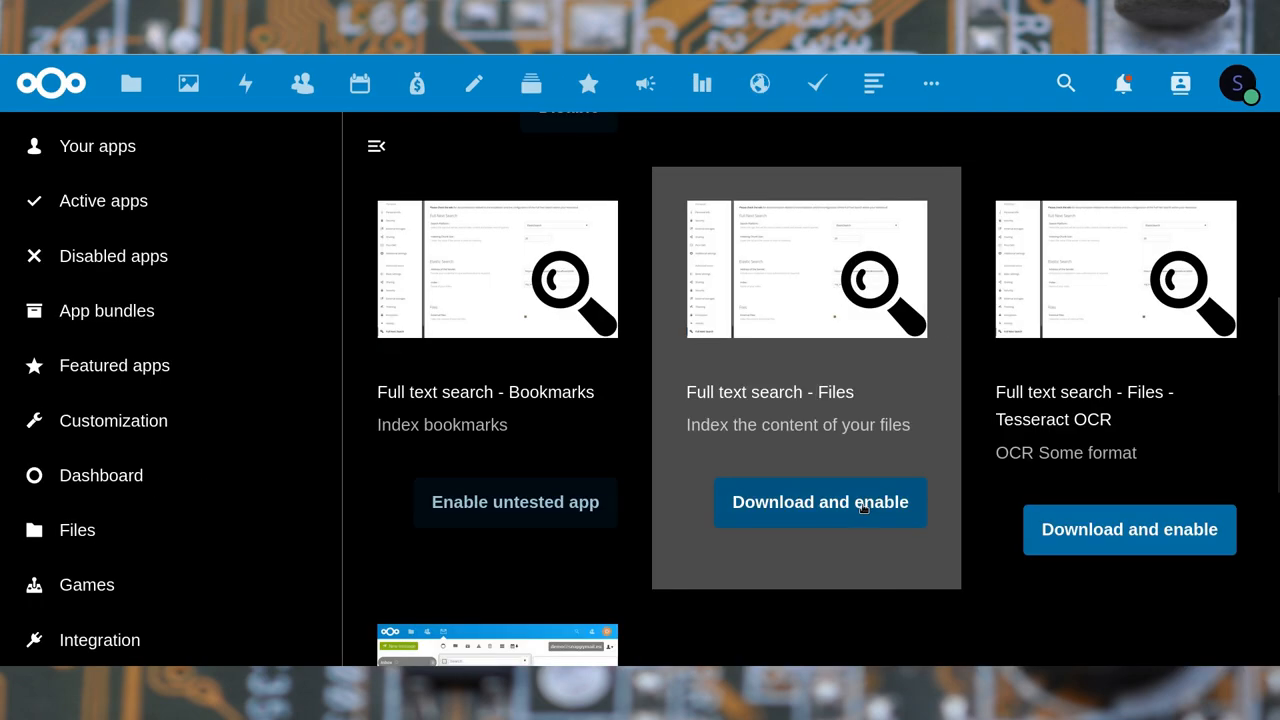
pyautogui.click(820, 502)
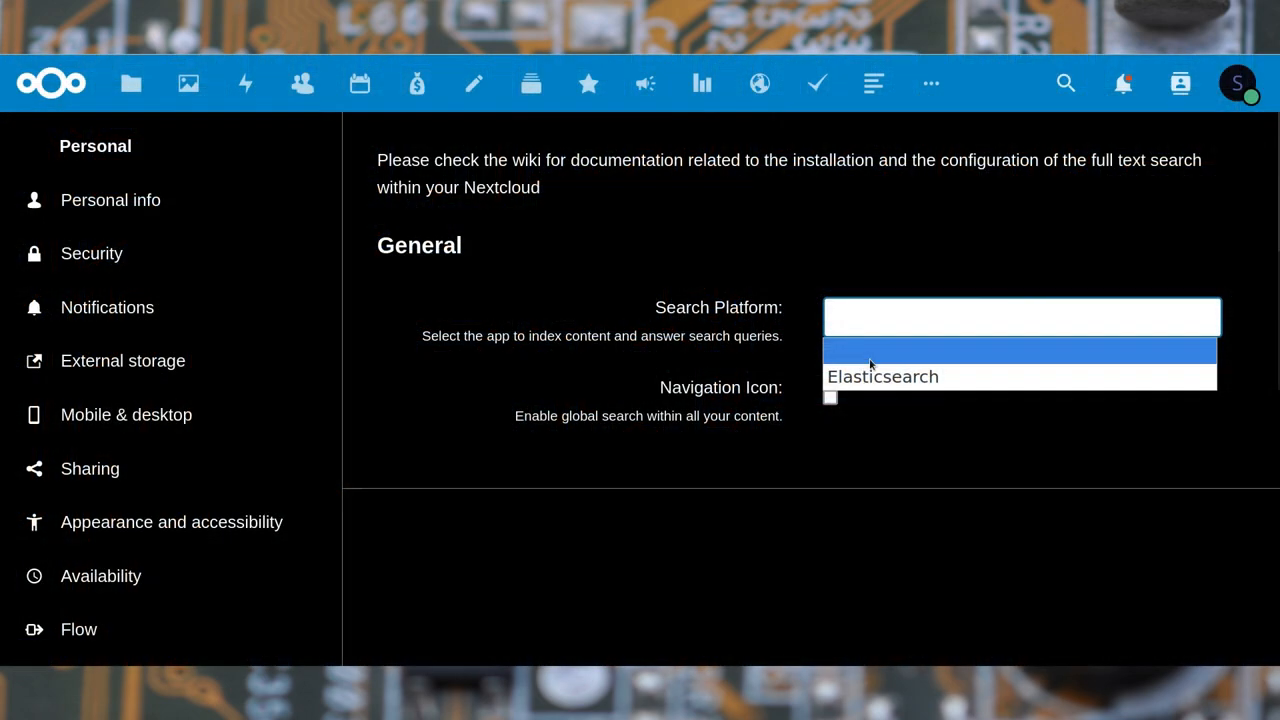
pyautogui.click(1020, 376)
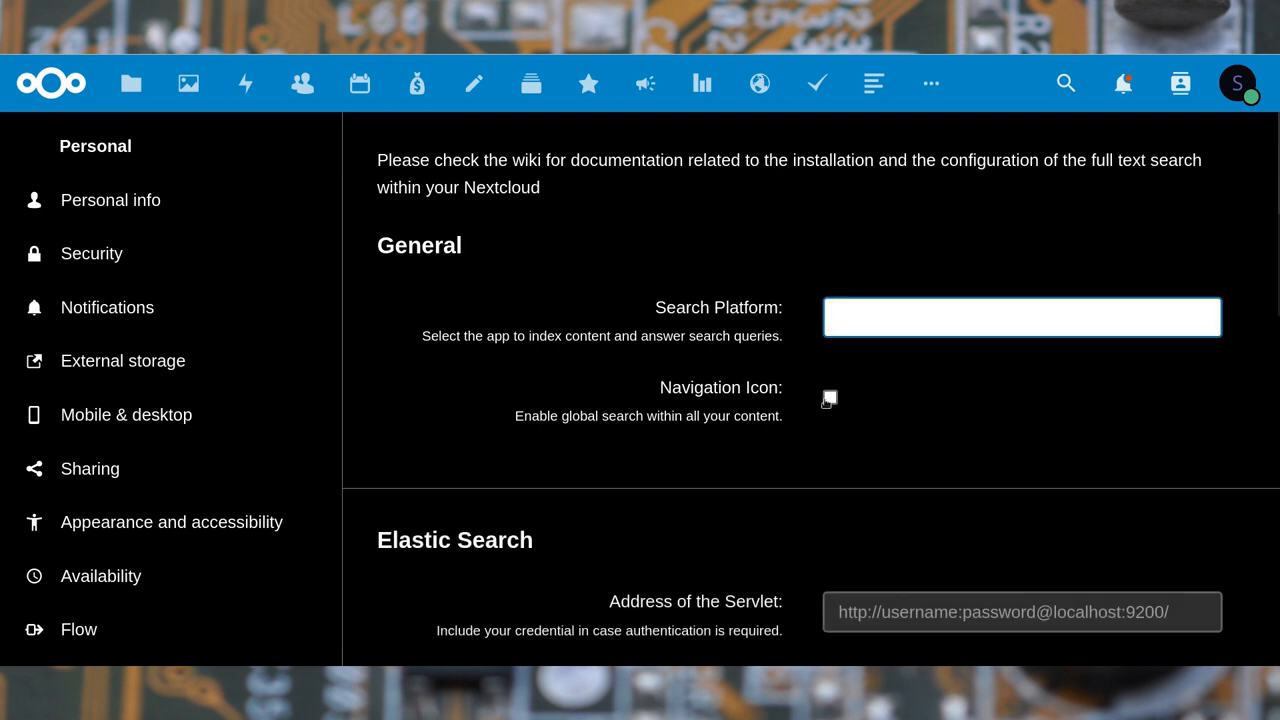
pyautogui.scroll(-3)
pyautogui.write('http')
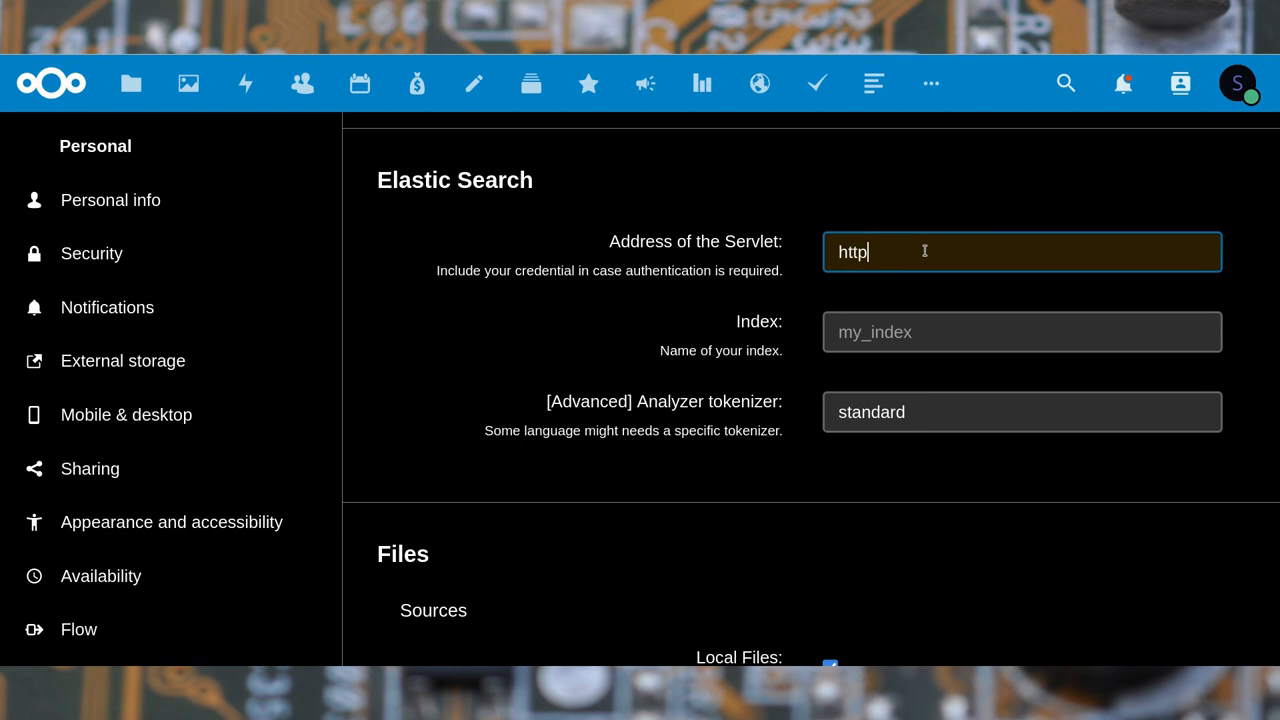
pyautogui.write('://ela')
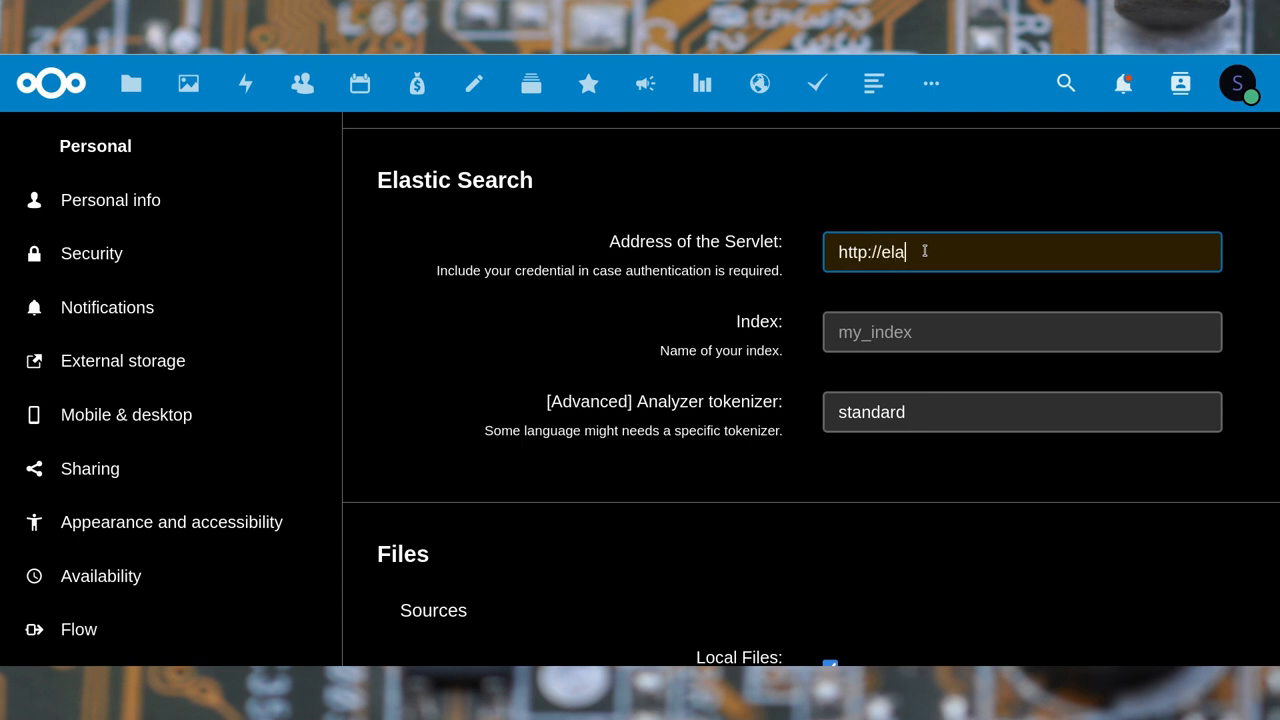
pyautogui.write('sticsearch:')
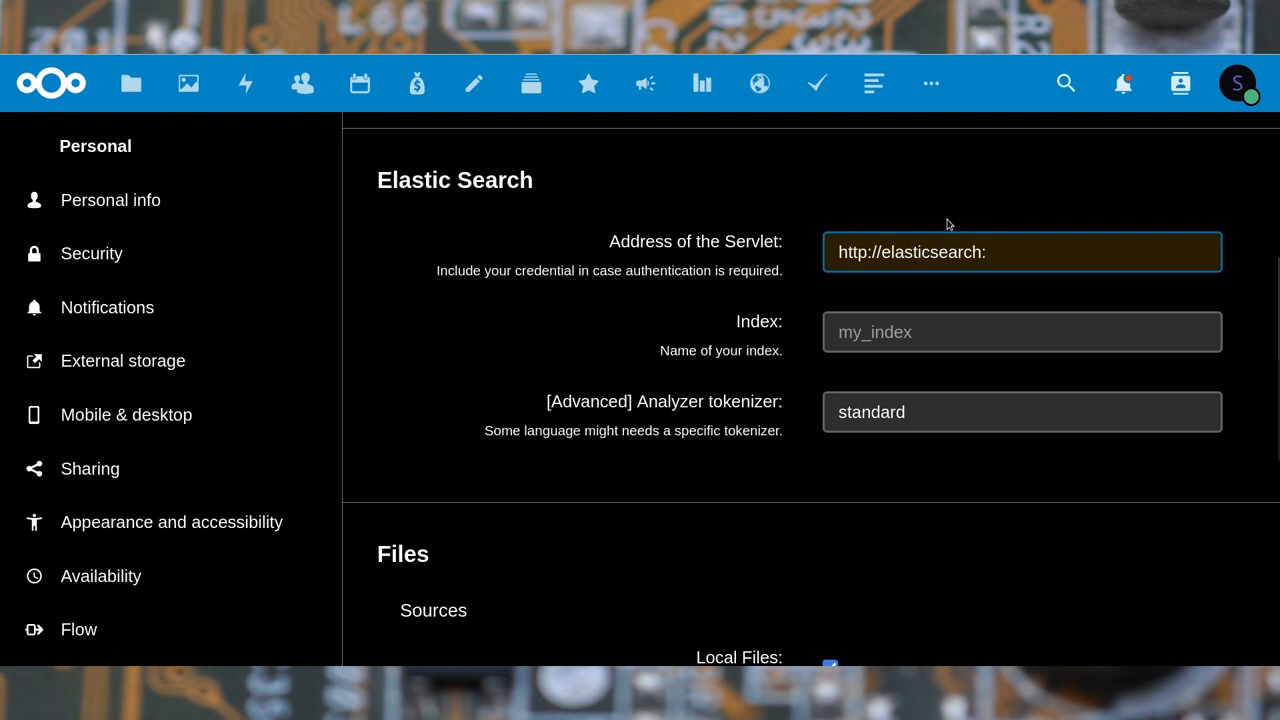
pyautogui.write('9200')
pyautogui.click(1022, 332)
pyautogui.write('m')
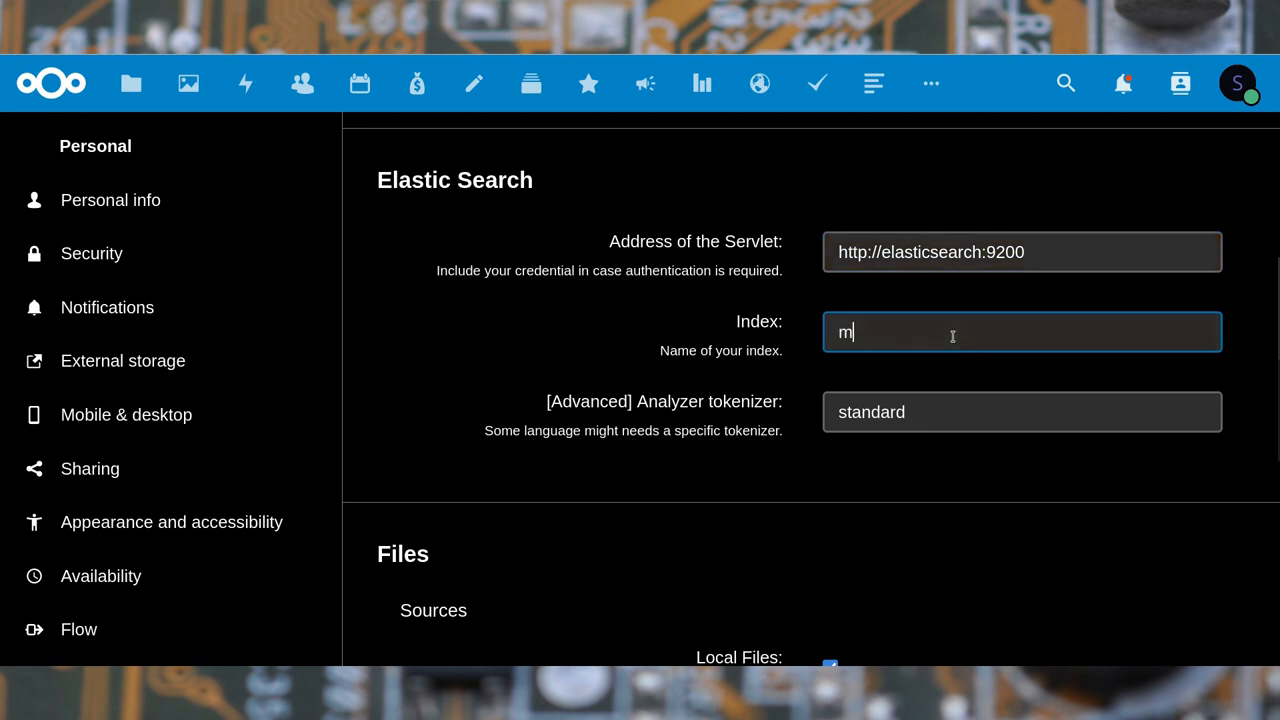
pyautogui.write('y_index')
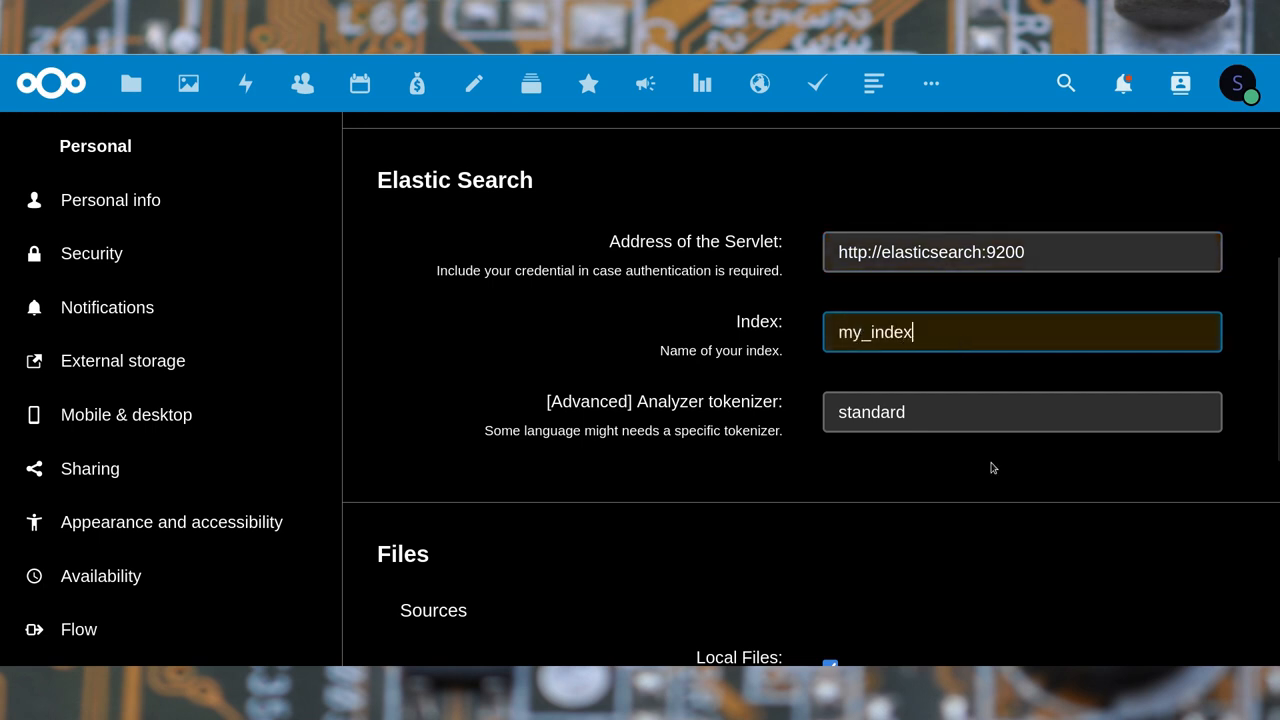
# Enable group folder indexing and set the maximum indexed file size to 64 MB.
pyautogui.scroll(-3)
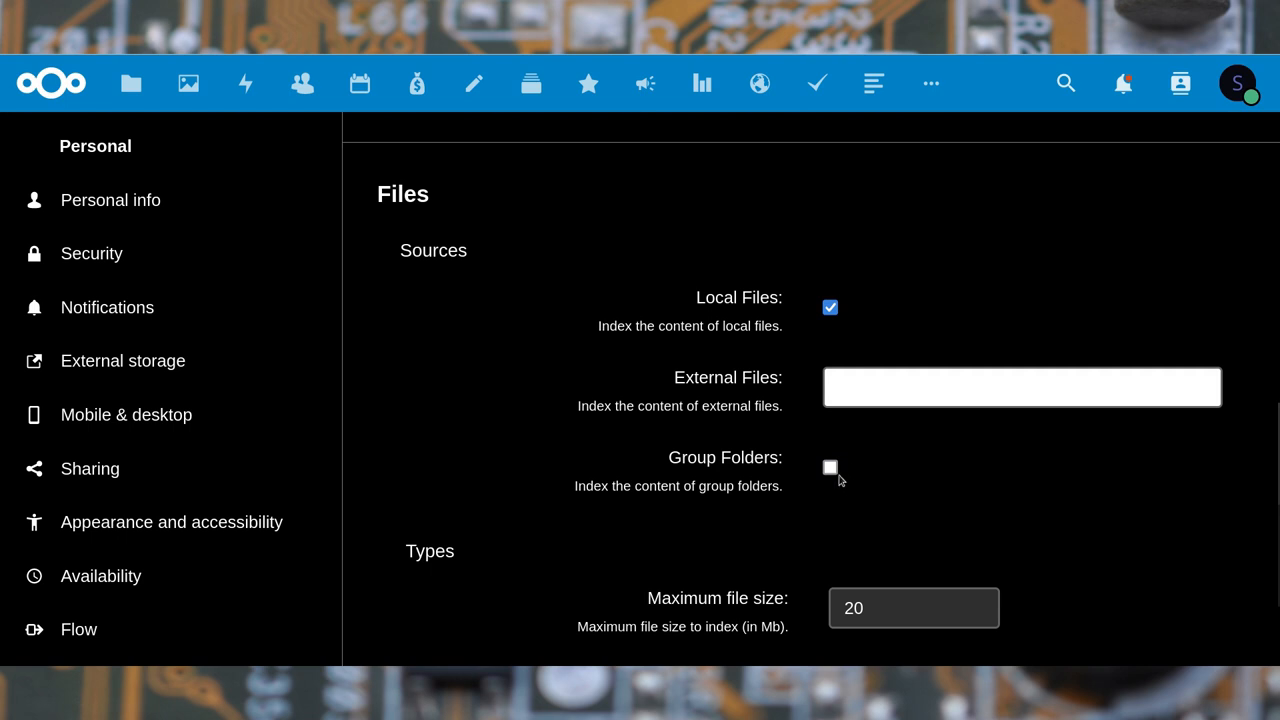
pyautogui.click(1020, 388)
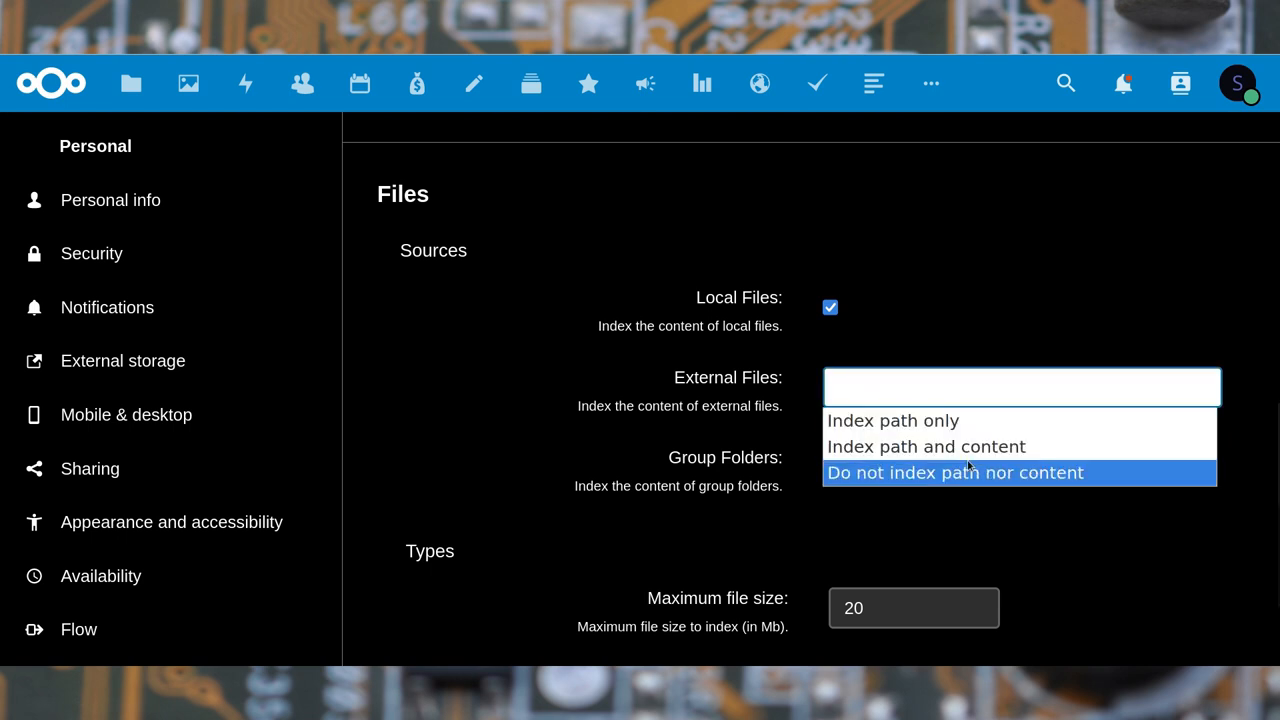
pyautogui.click(954, 472)
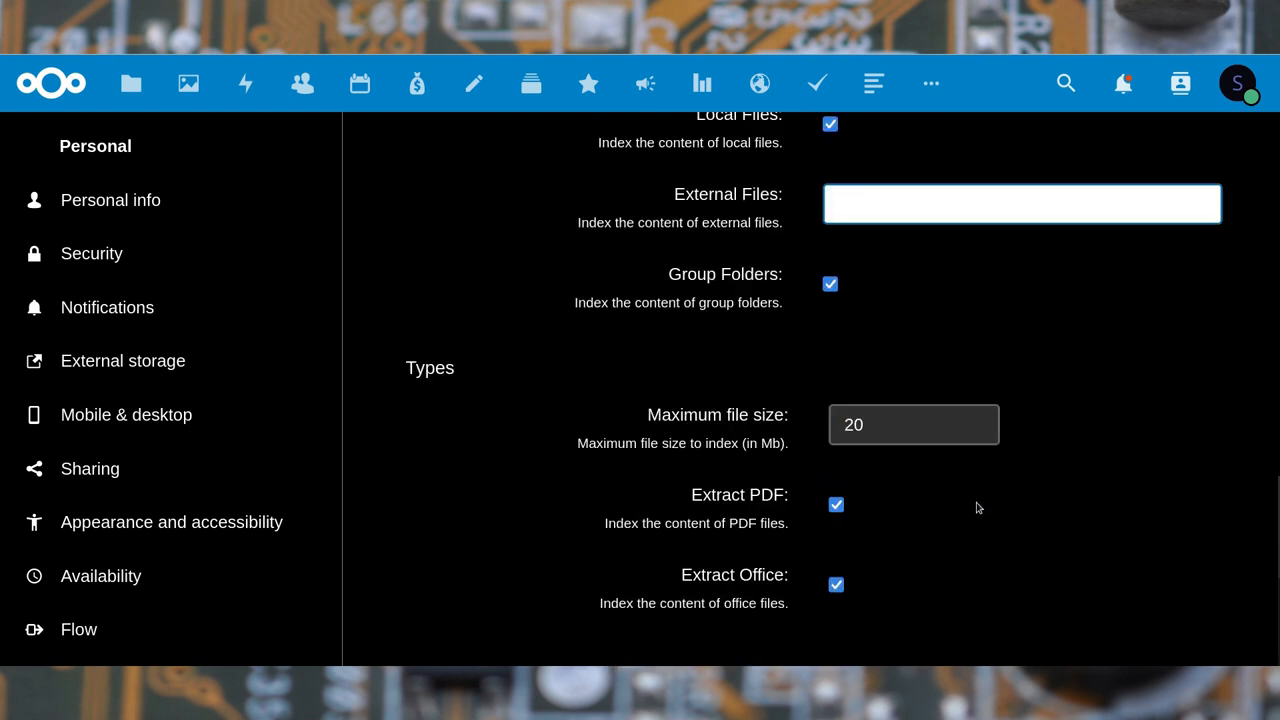
pyautogui.click(912, 424)
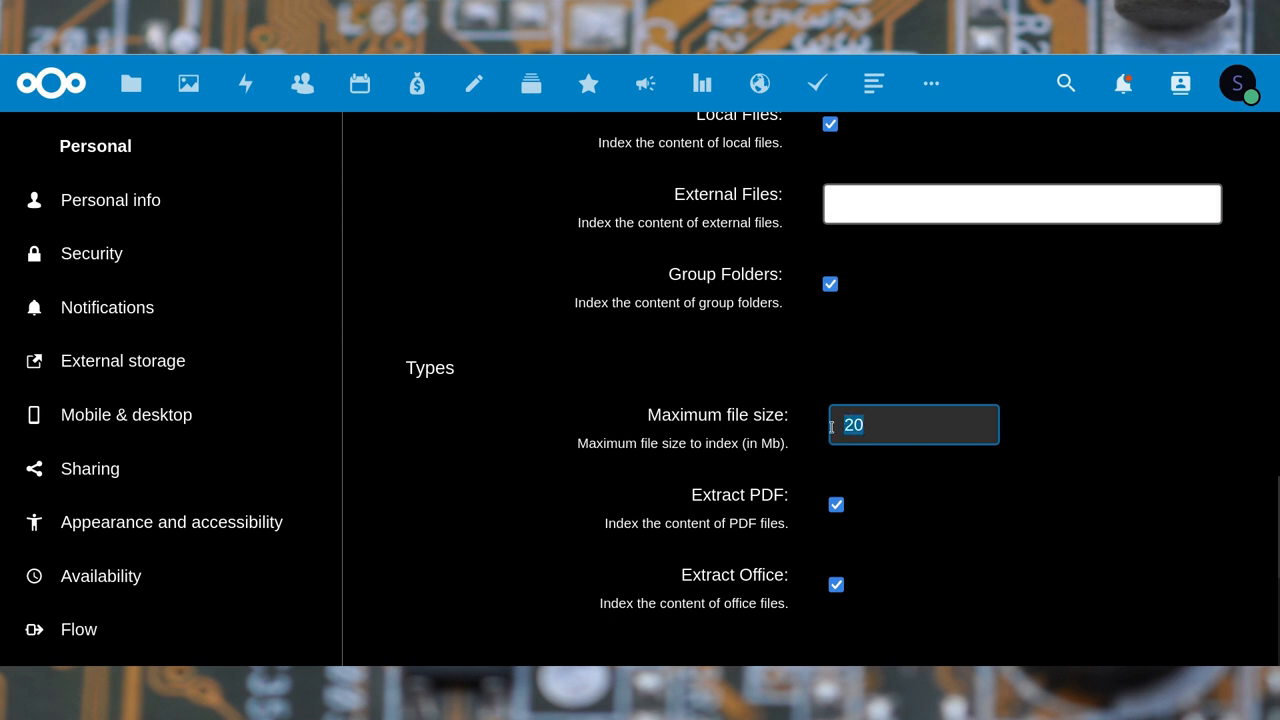
pyautogui.write('64')
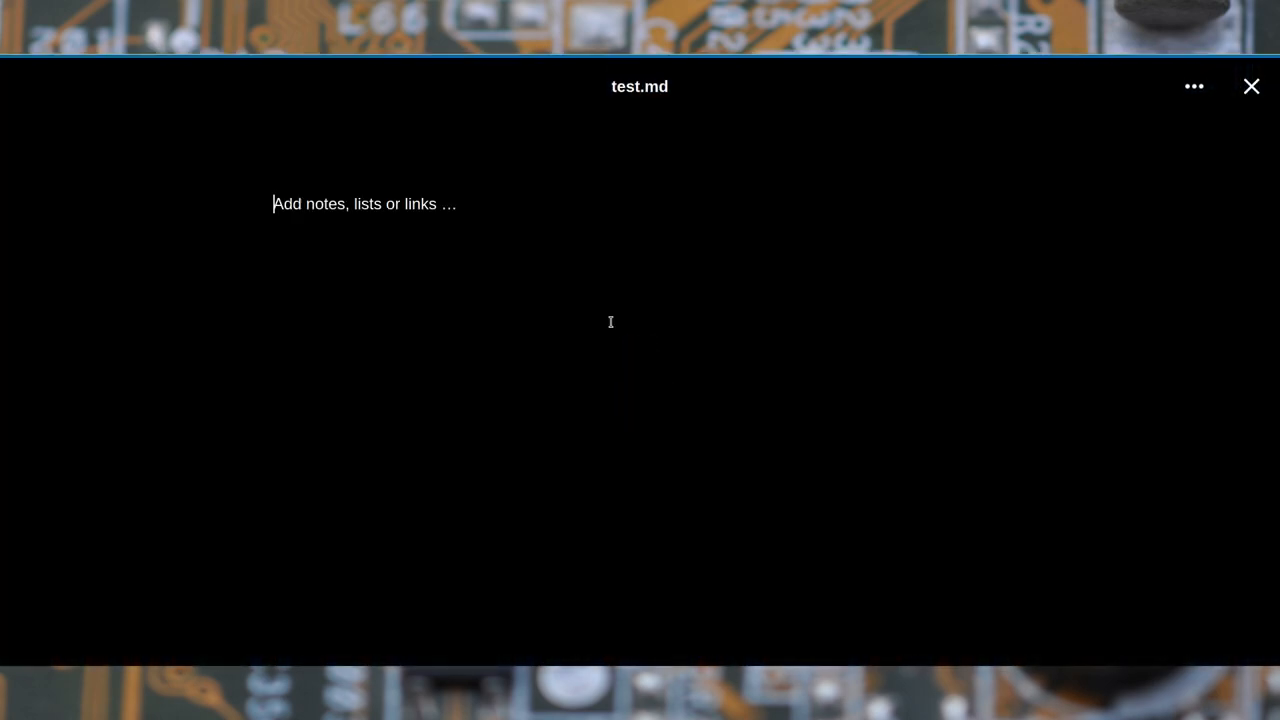
# Write 'This is a test file we'll use for full text search!' into test.md and close it.
pyautogui.write('This is a test')
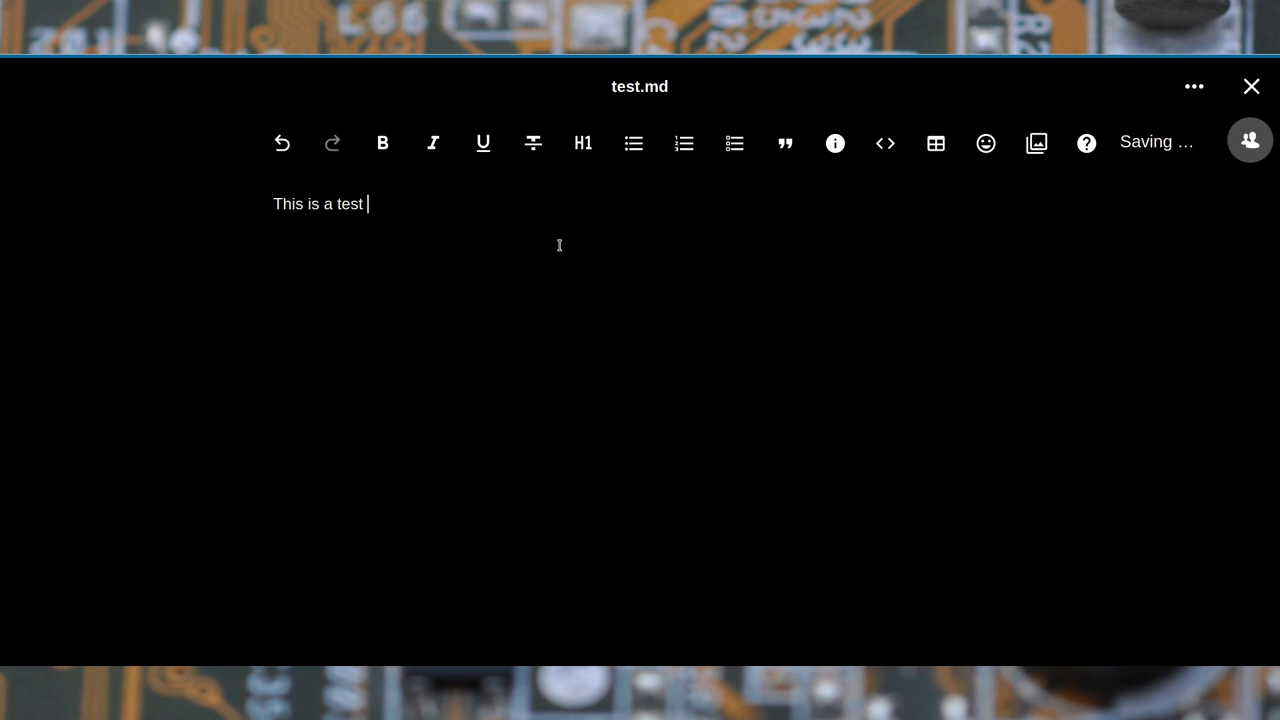
pyautogui.write("file we'll use fo")
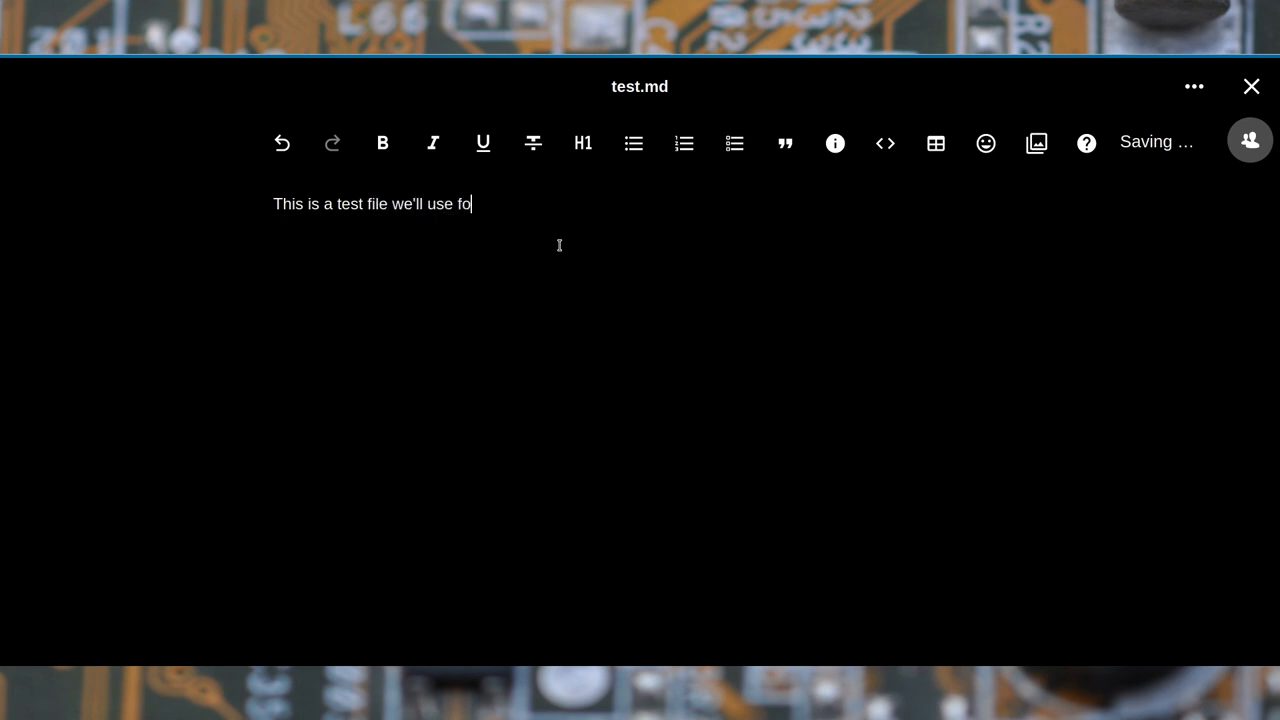
pyautogui.write('r full text')
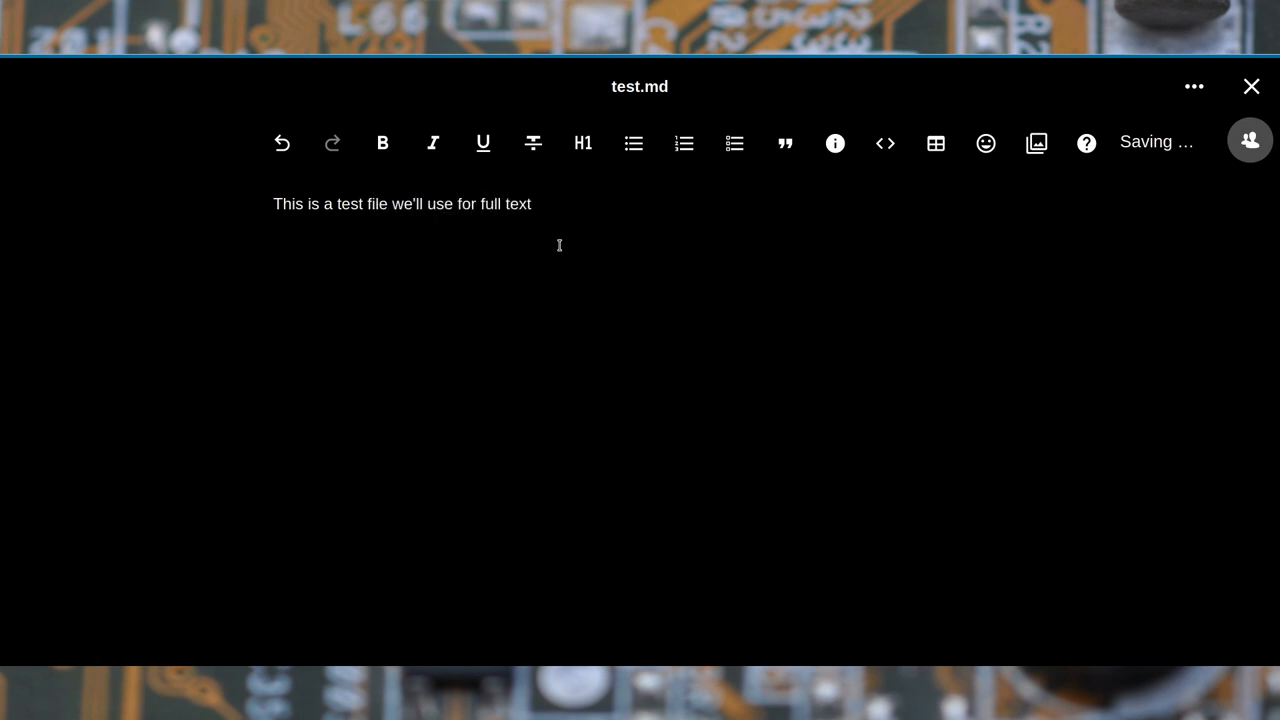
pyautogui.write('search!')
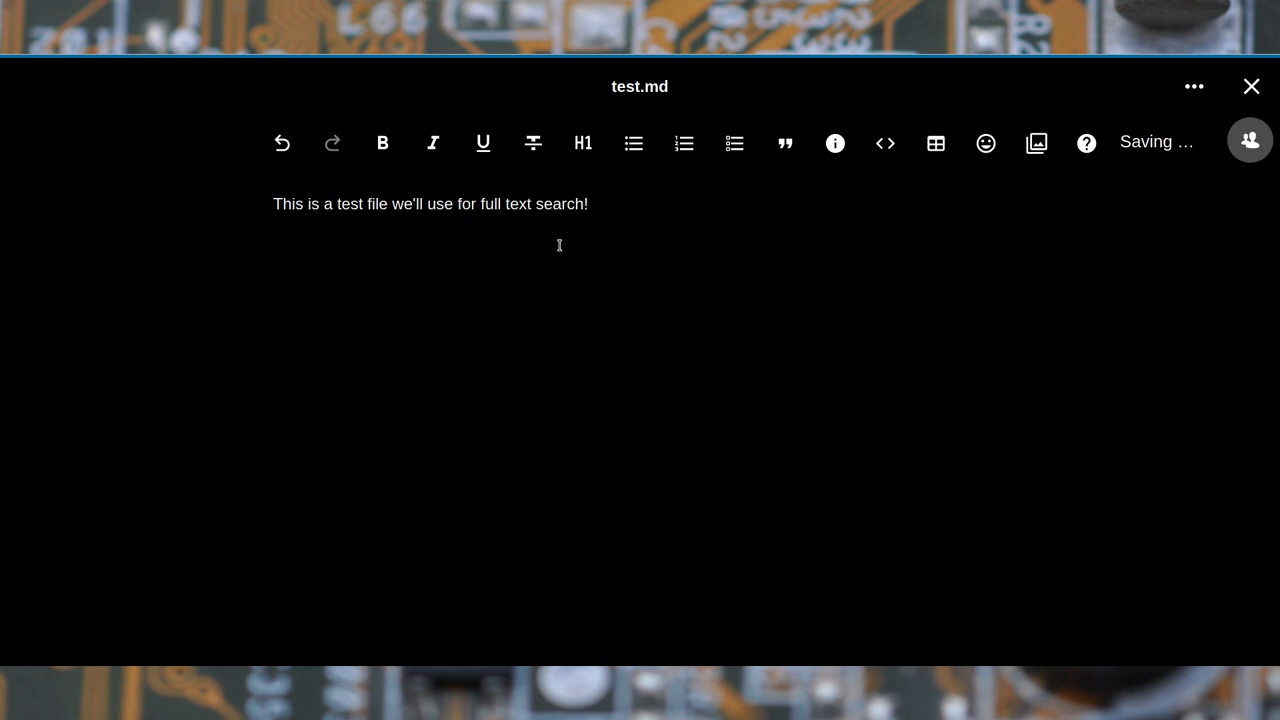
pyautogui.click(588, 204)
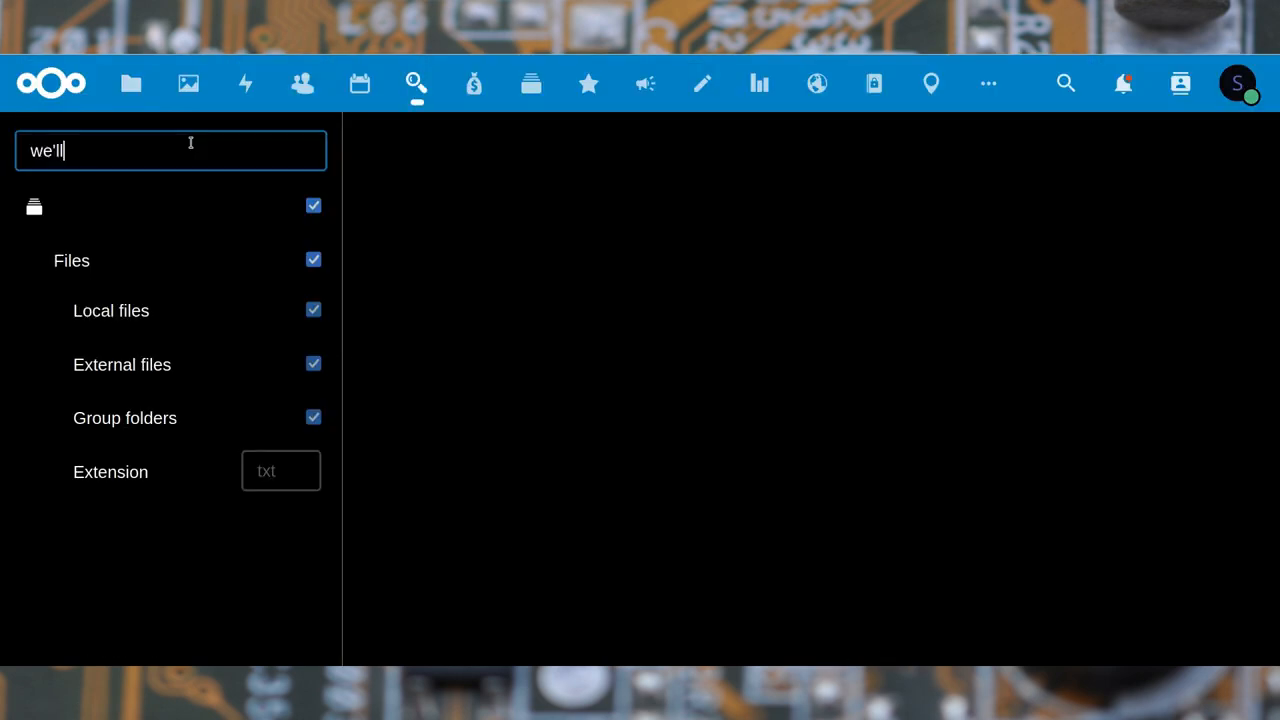
# Query the Search app for "we'll use" and select the query to replace it.
pyautogui.write('use')
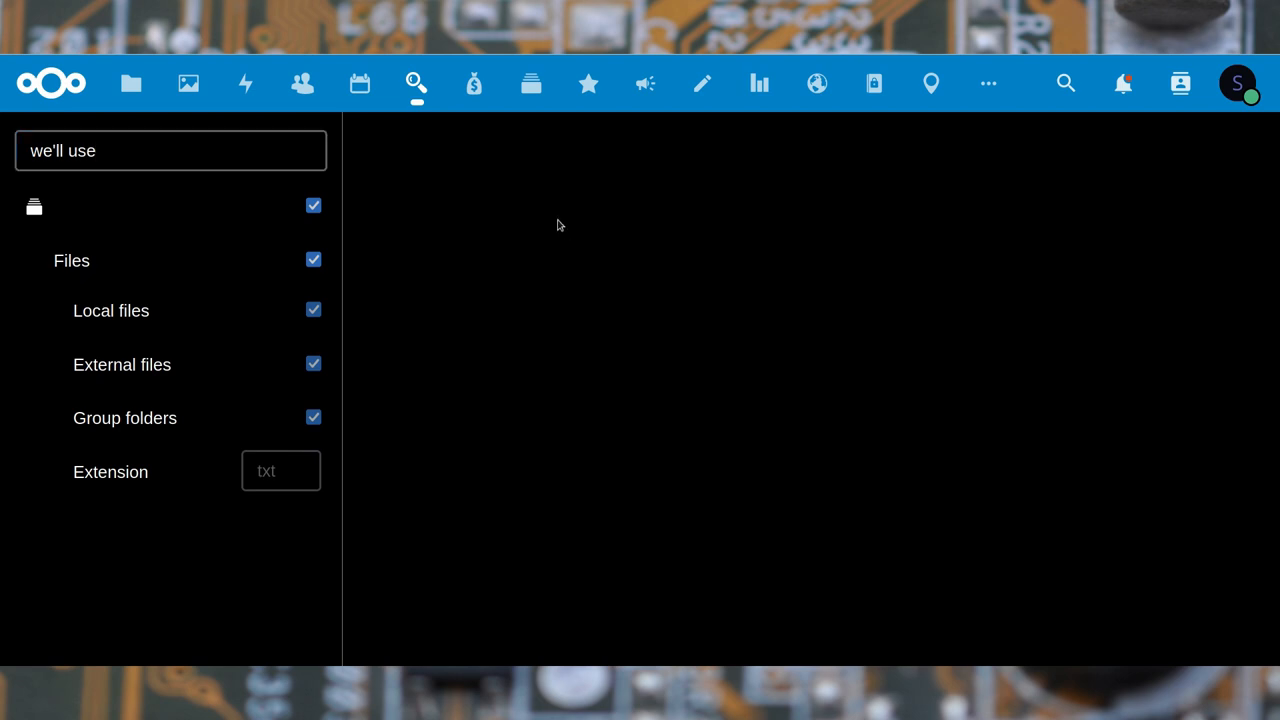
pyautogui.tripleClick(170, 150)
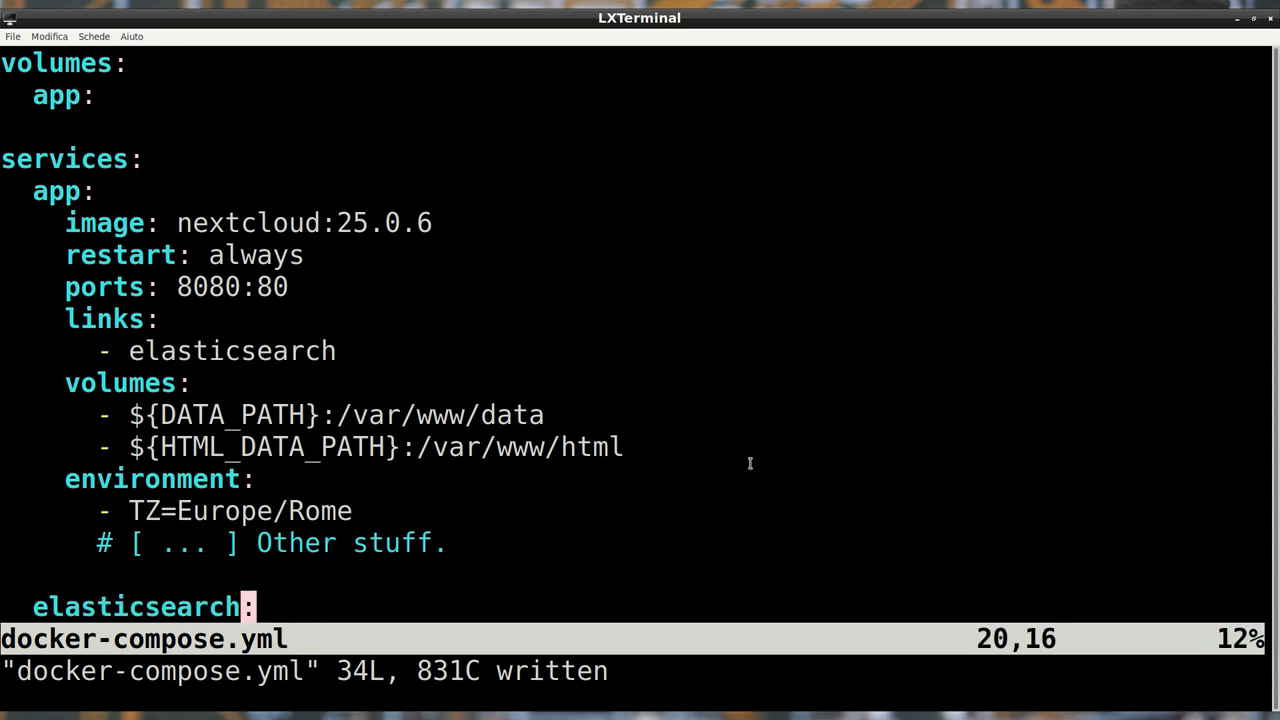
# Scroll docker-compose.yml in vim to the elasticsearch service section.
pyautogui.scroll(-3)
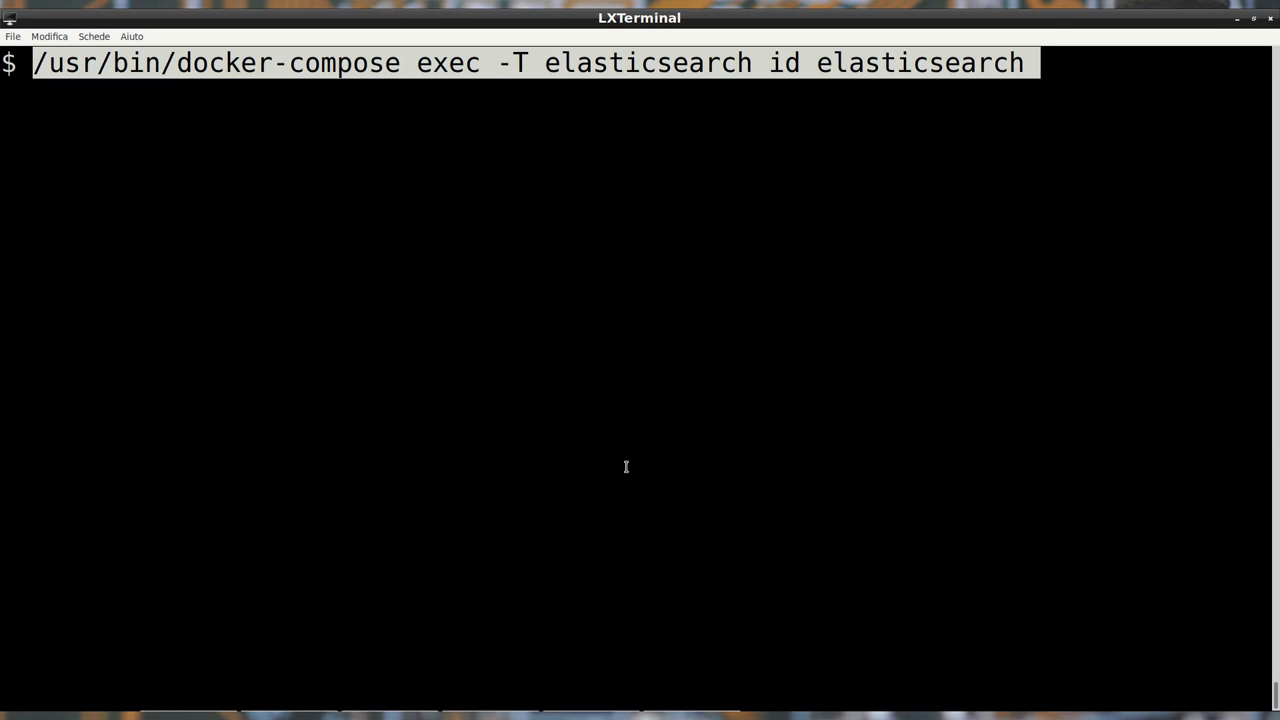
# Show the elasticsearch user's uid, clear the screen, and chown 1000:root $ES_DATA_PATH.
pyautogui.press('Return')
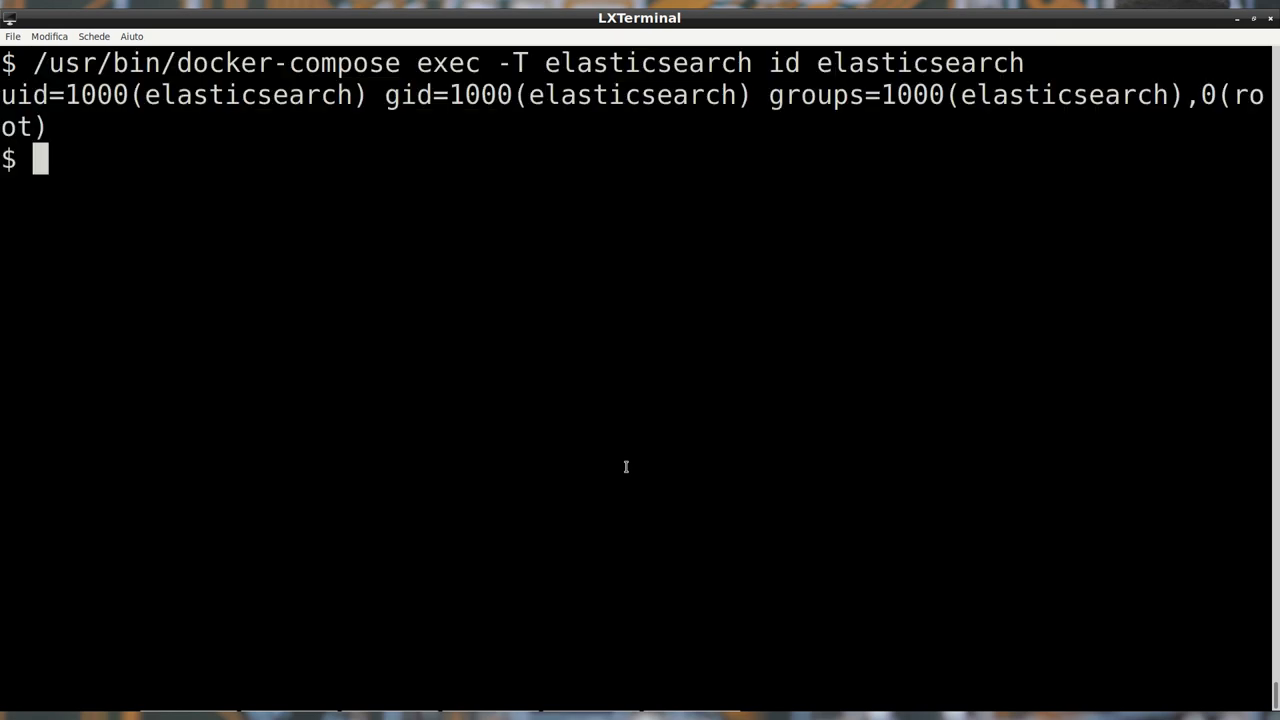
pyautogui.moveTo(562, 344)
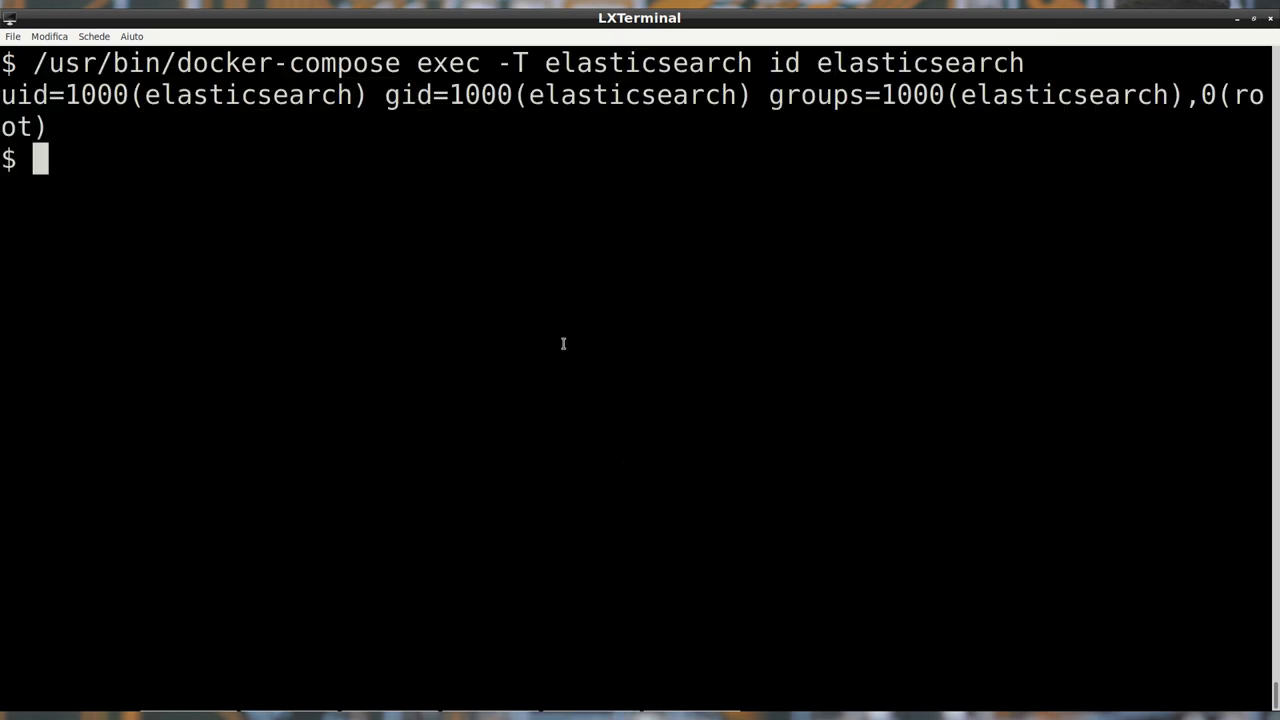
pyautogui.press('Return')
pyautogui.write('chown 1000:r')
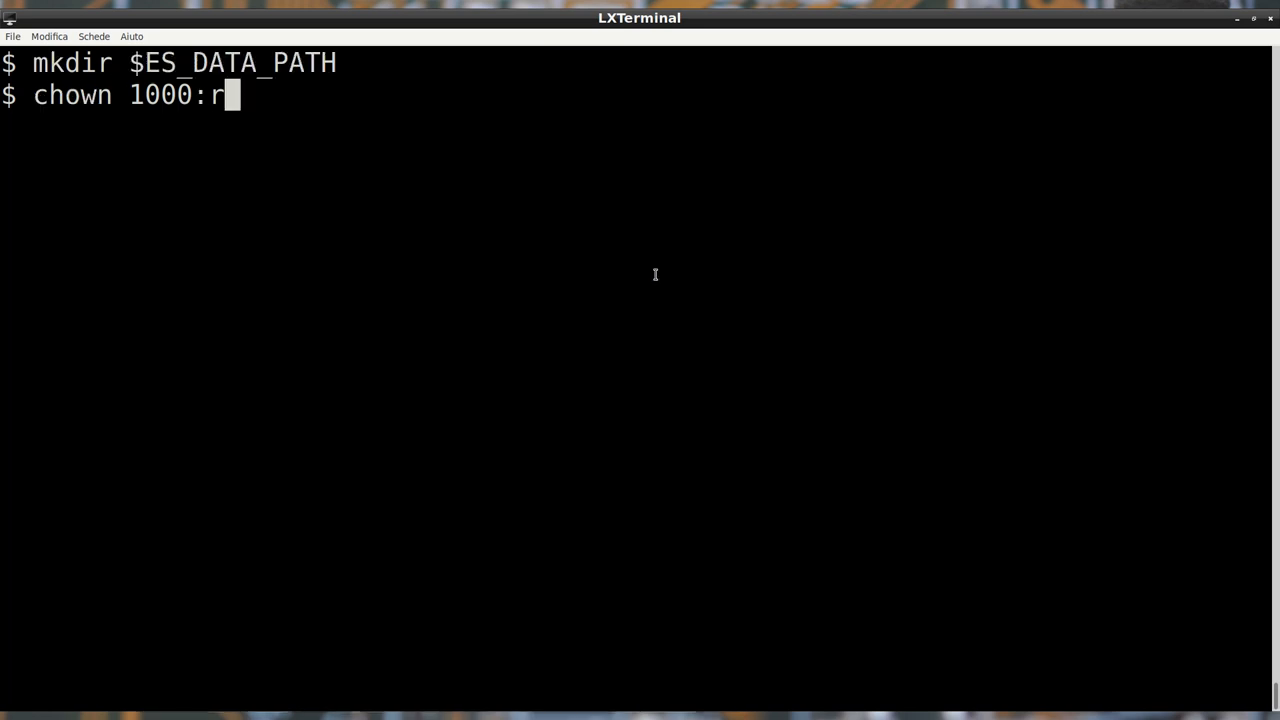
pyautogui.write('oot $')
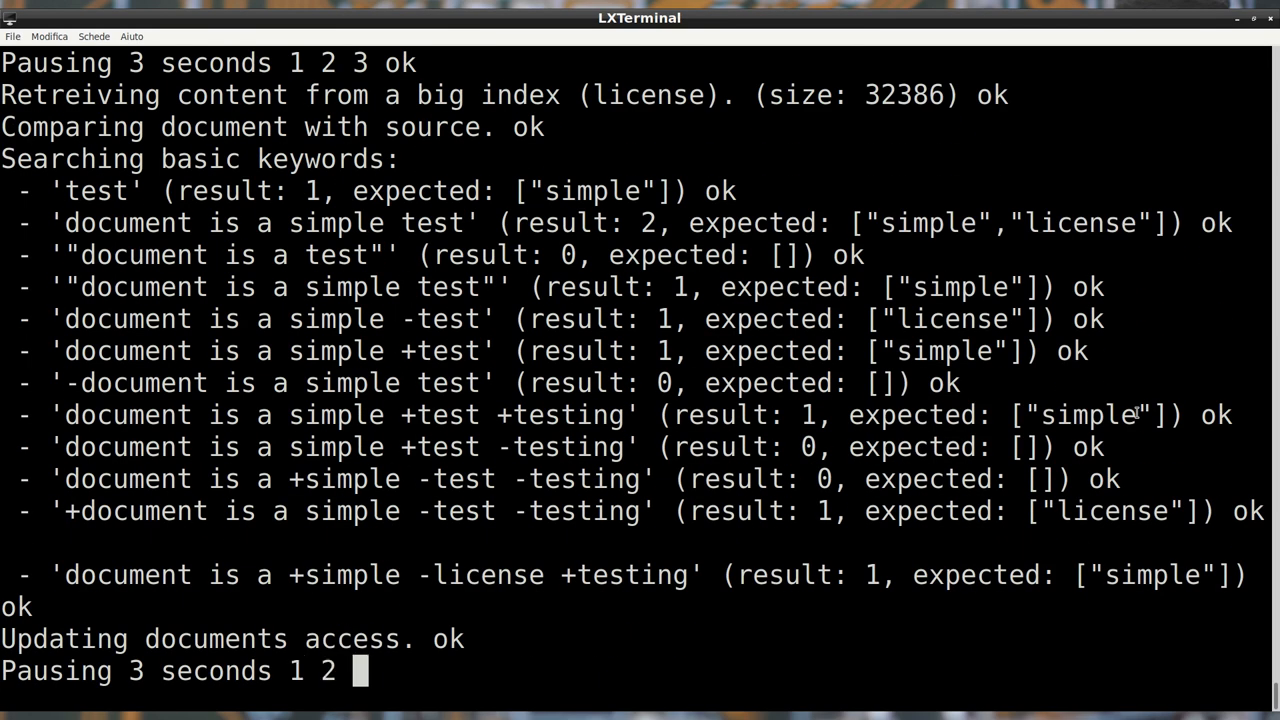
# Run occ fulltextsearch:check, then occ fulltextsearch:index to index the Nextcloud files.
pyautogui.scroll(-3)
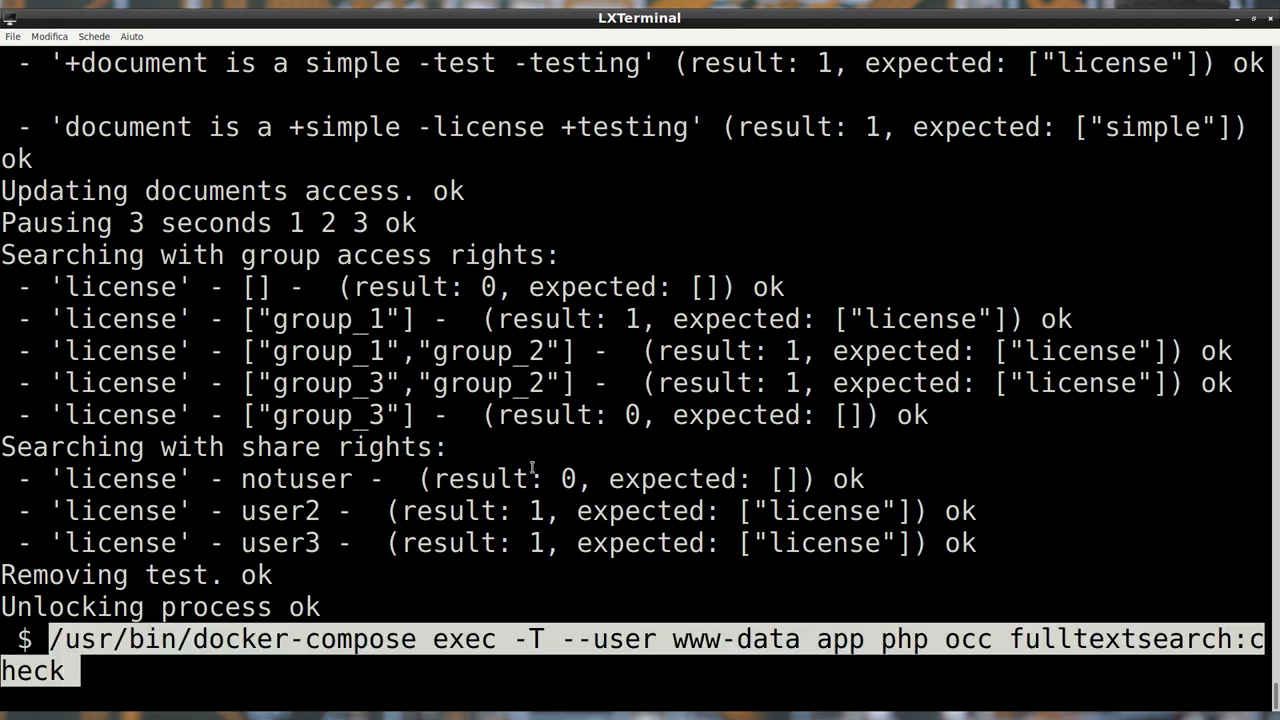
pyautogui.press('Return')
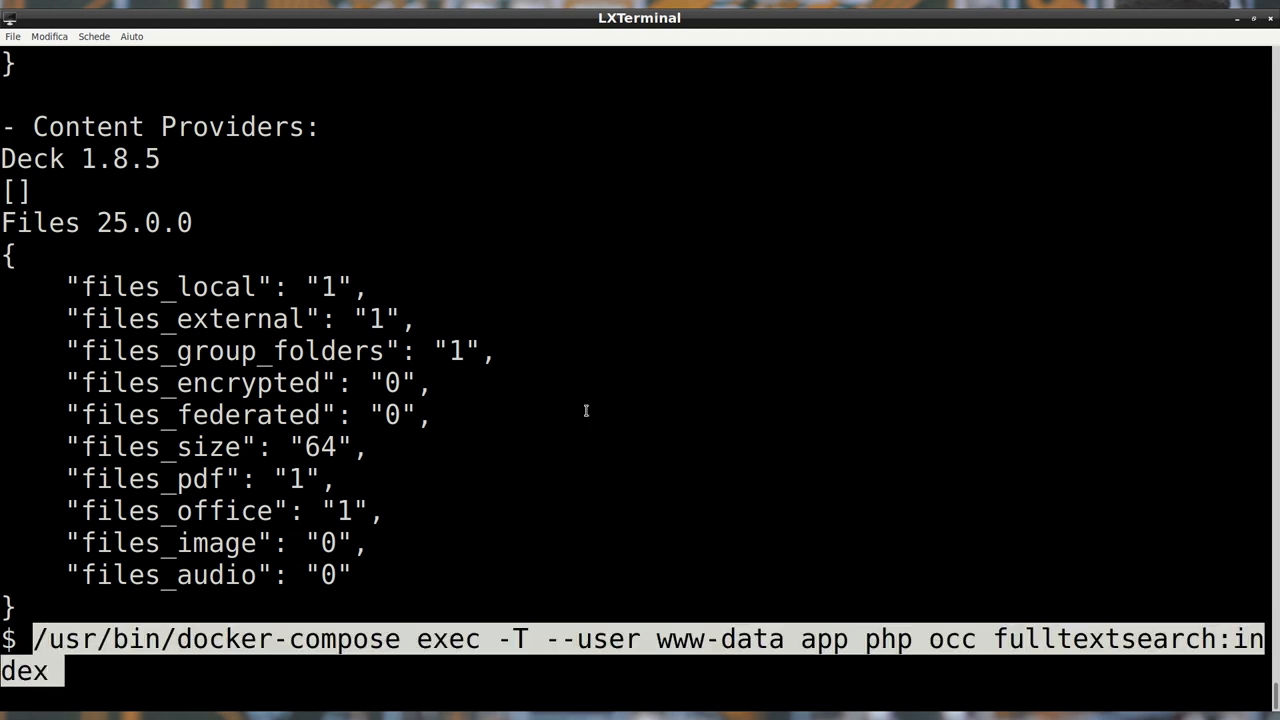
pyautogui.press('Return')
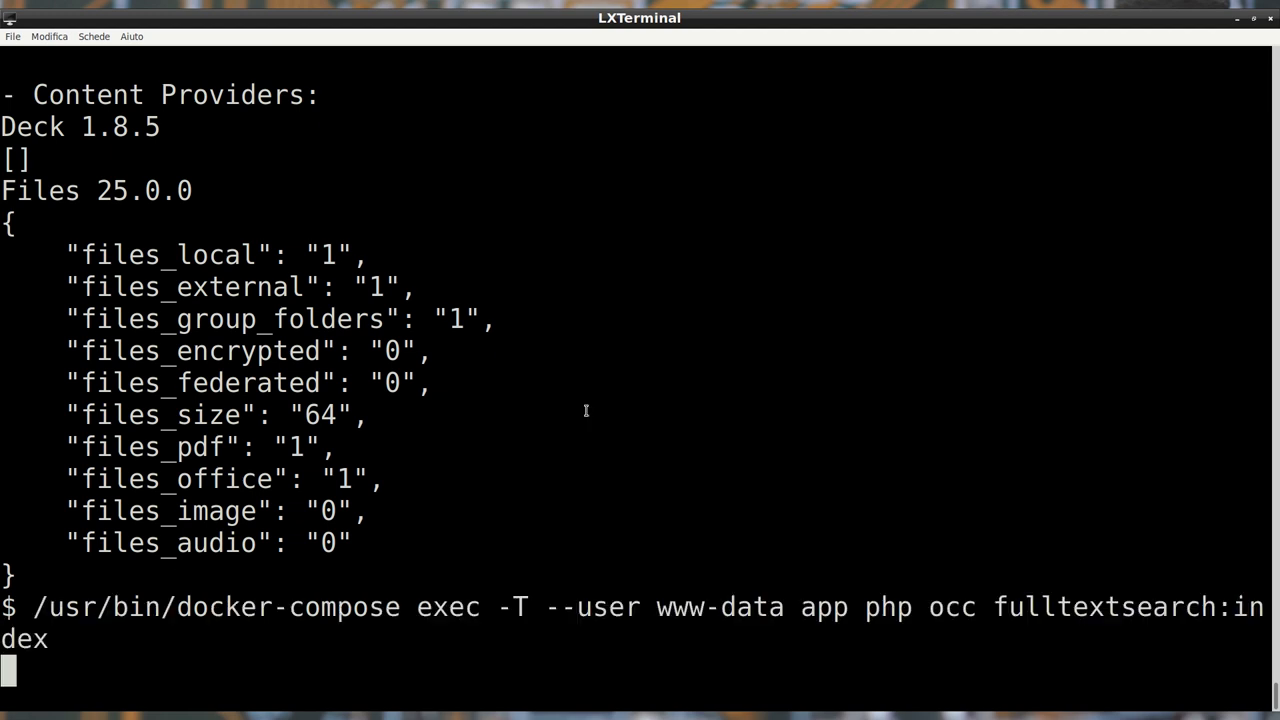
pyautogui.press('Return')
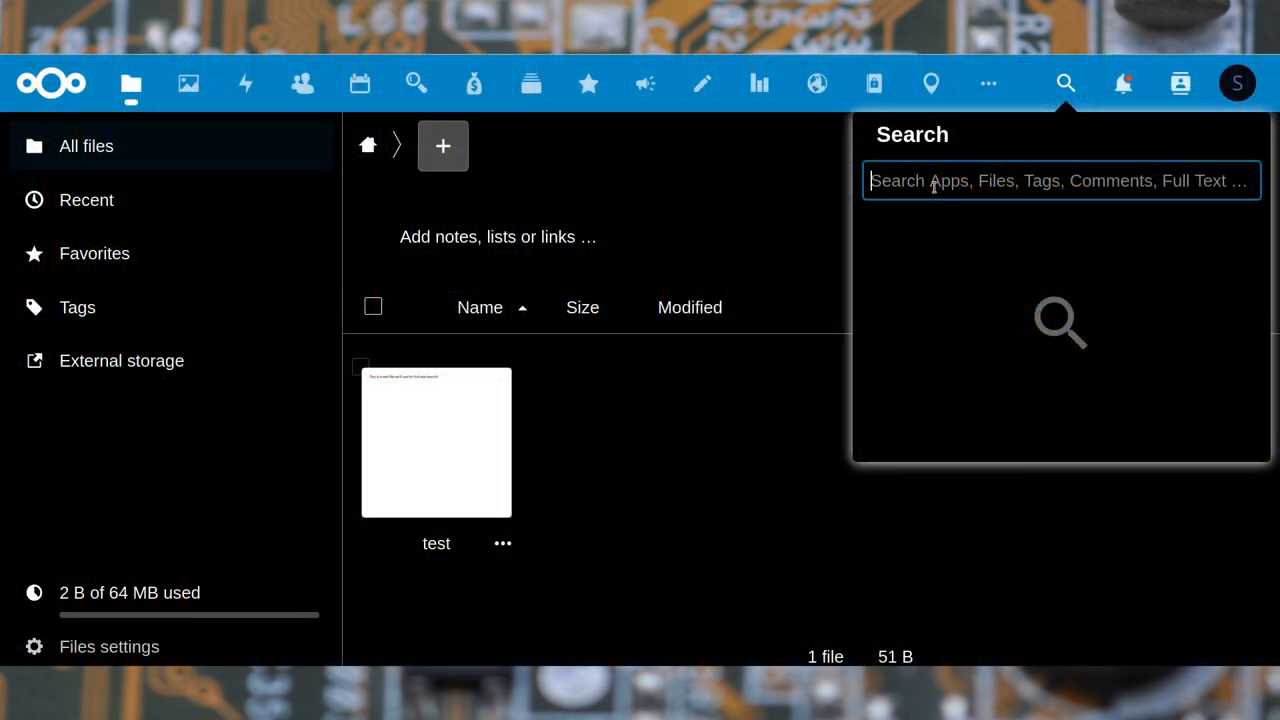
# Search the header for "full" and open the test.md result under Full Text Search.
pyautogui.write('full')
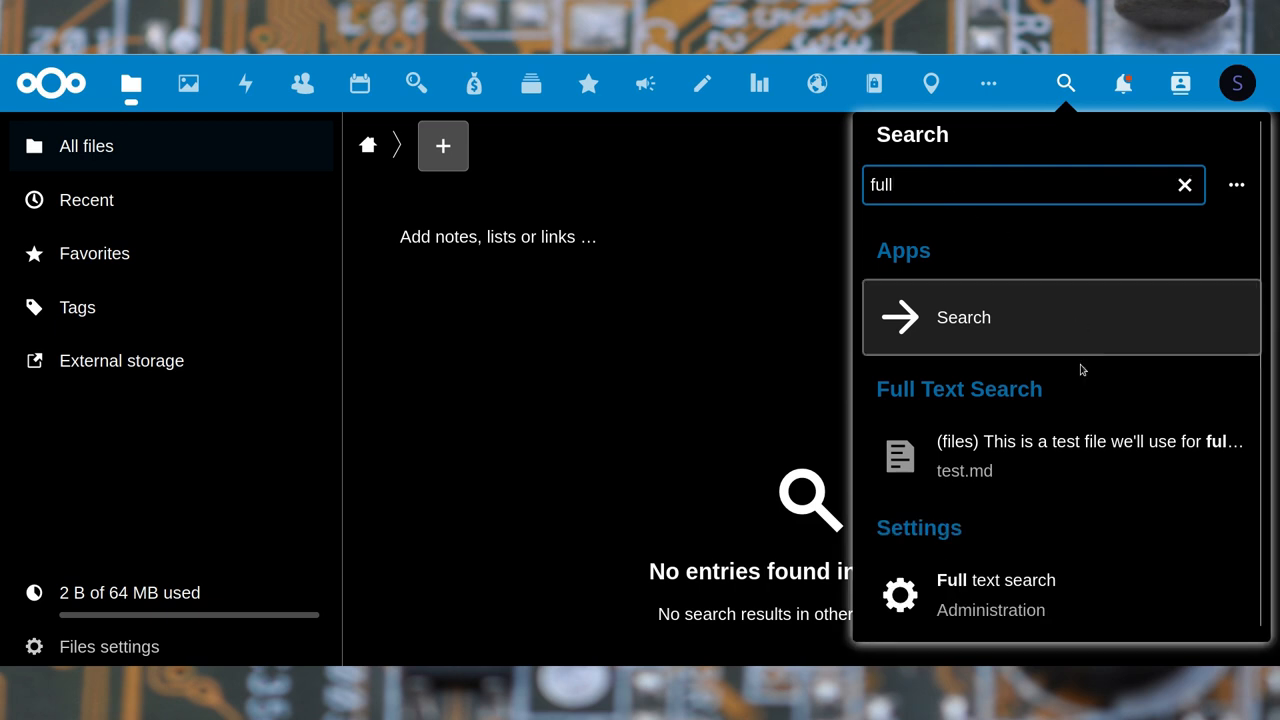
pyautogui.moveTo(1090, 456)
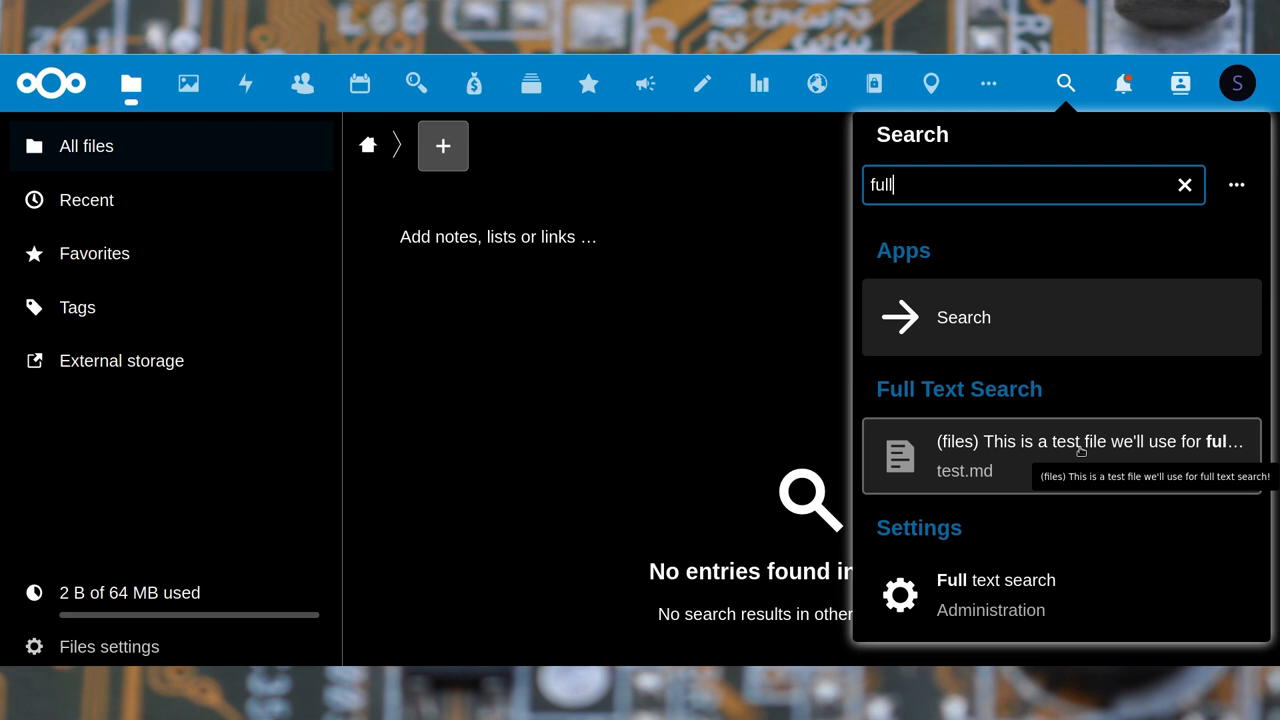
pyautogui.click(1080, 456)
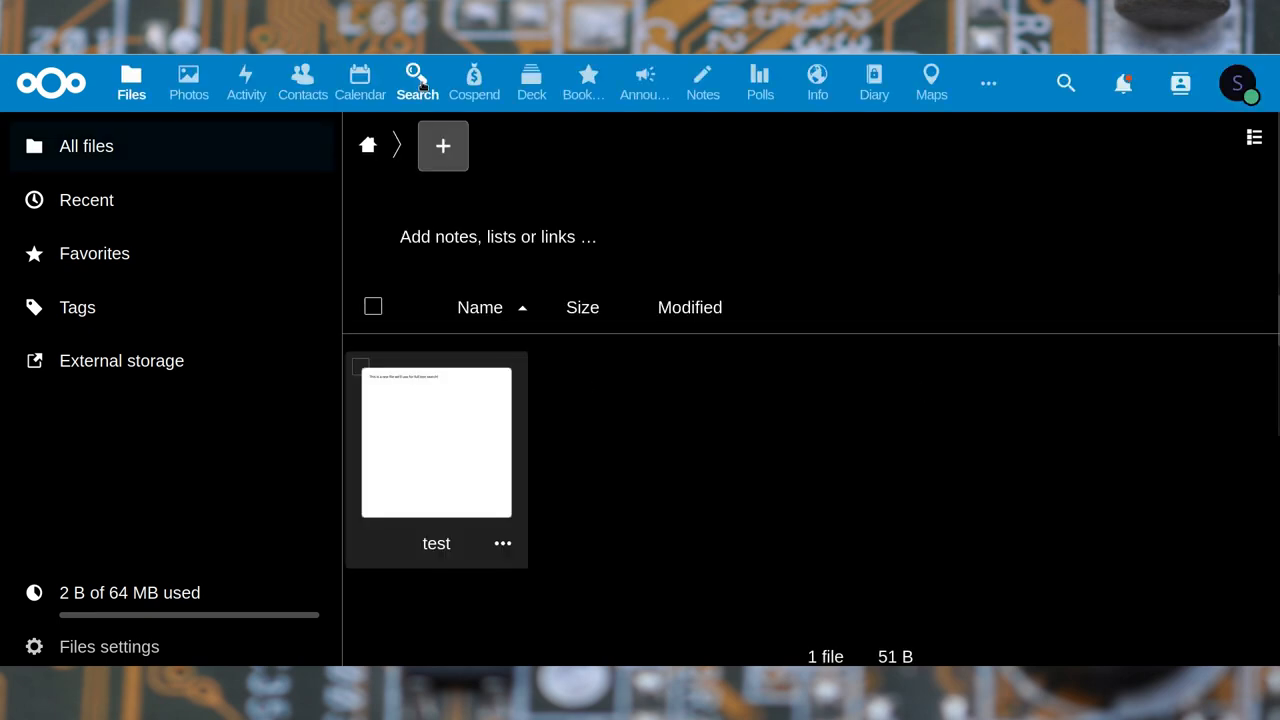
# Query the Search app for "this is a test" across local files and group folders.
pyautogui.click(416, 84)
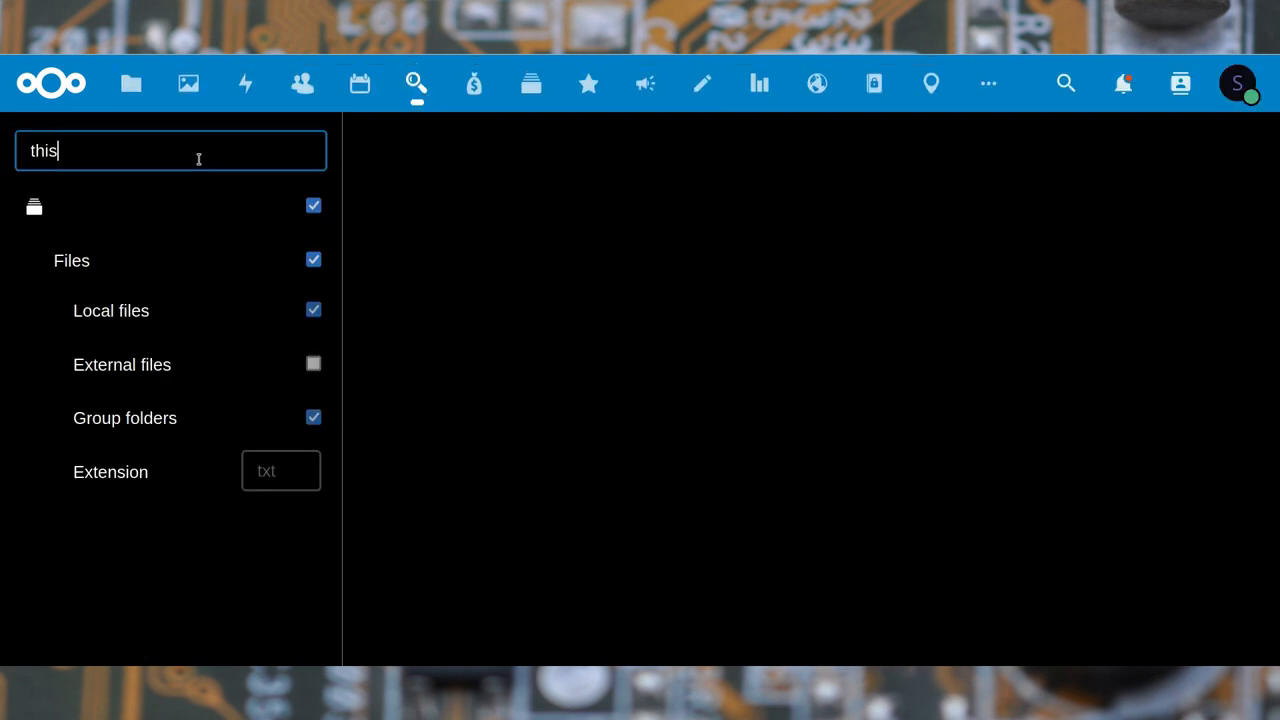
pyautogui.write('is')
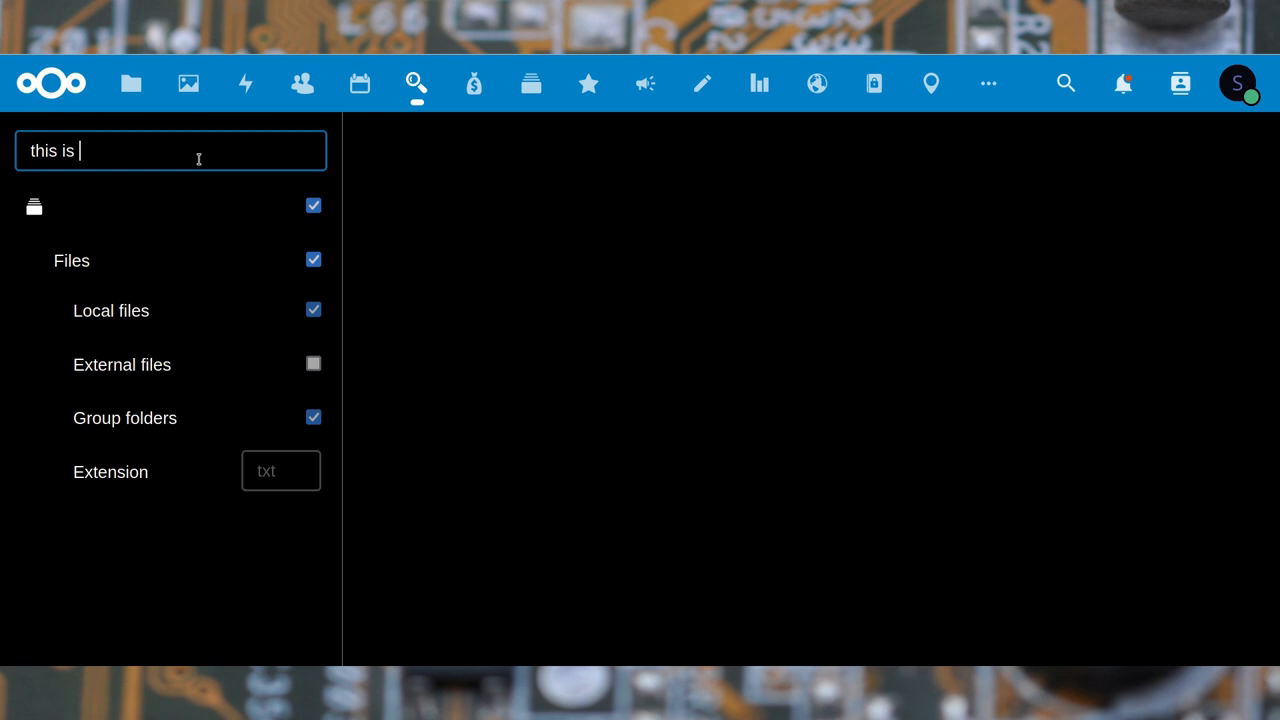
pyautogui.write('a test')
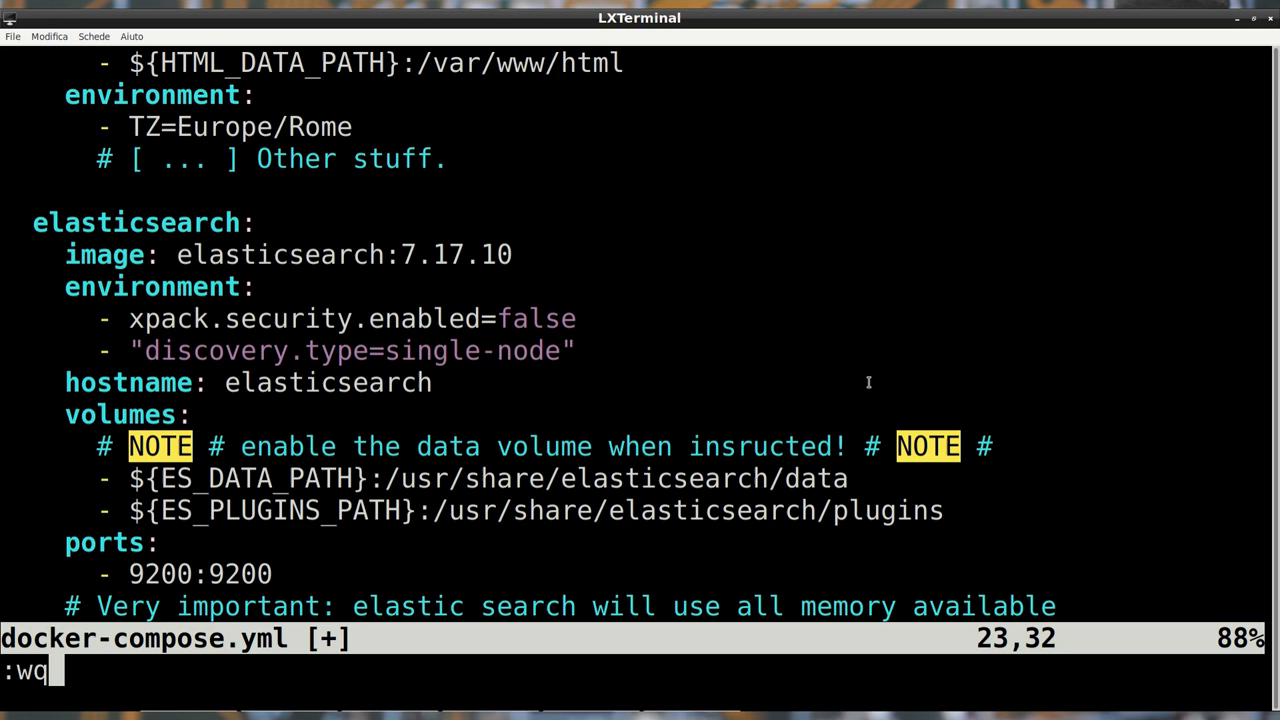
# Save the compose file, rerun occ fulltextsearch:test (fails: no alive nodes), then recall the fulltextsearch:check command.
pyautogui.press('Return')
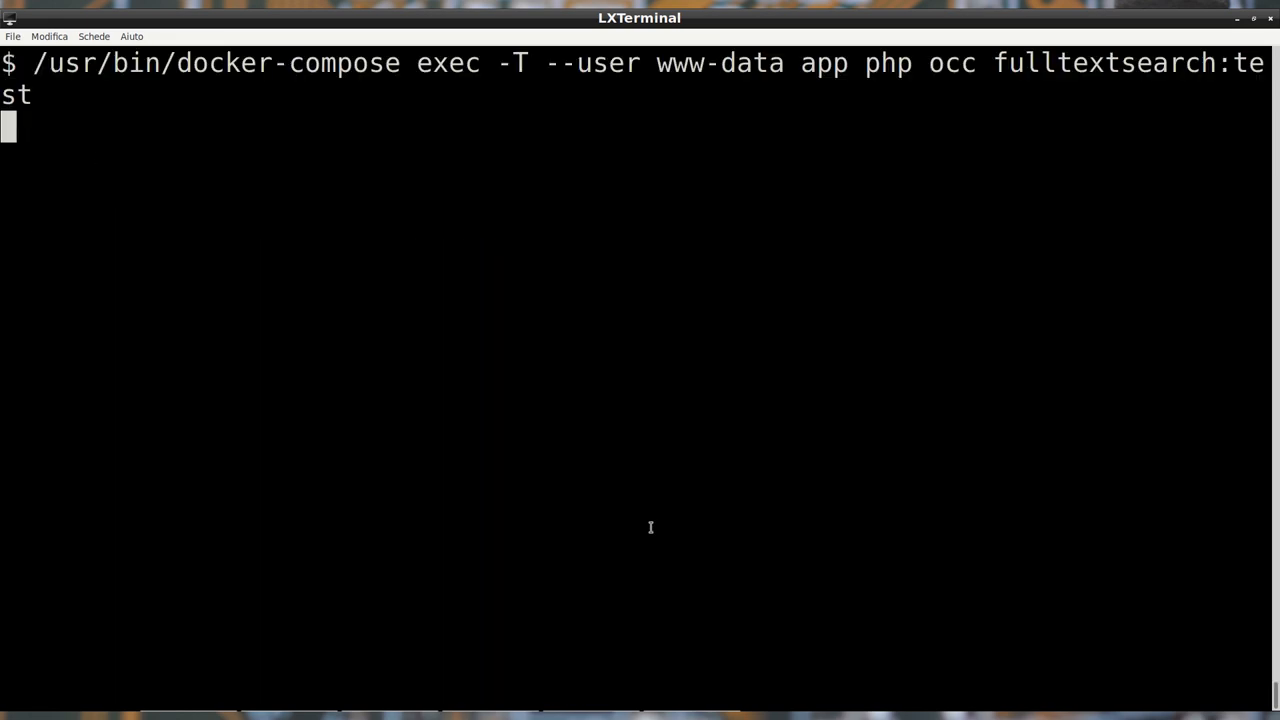
pyautogui.press('Return')
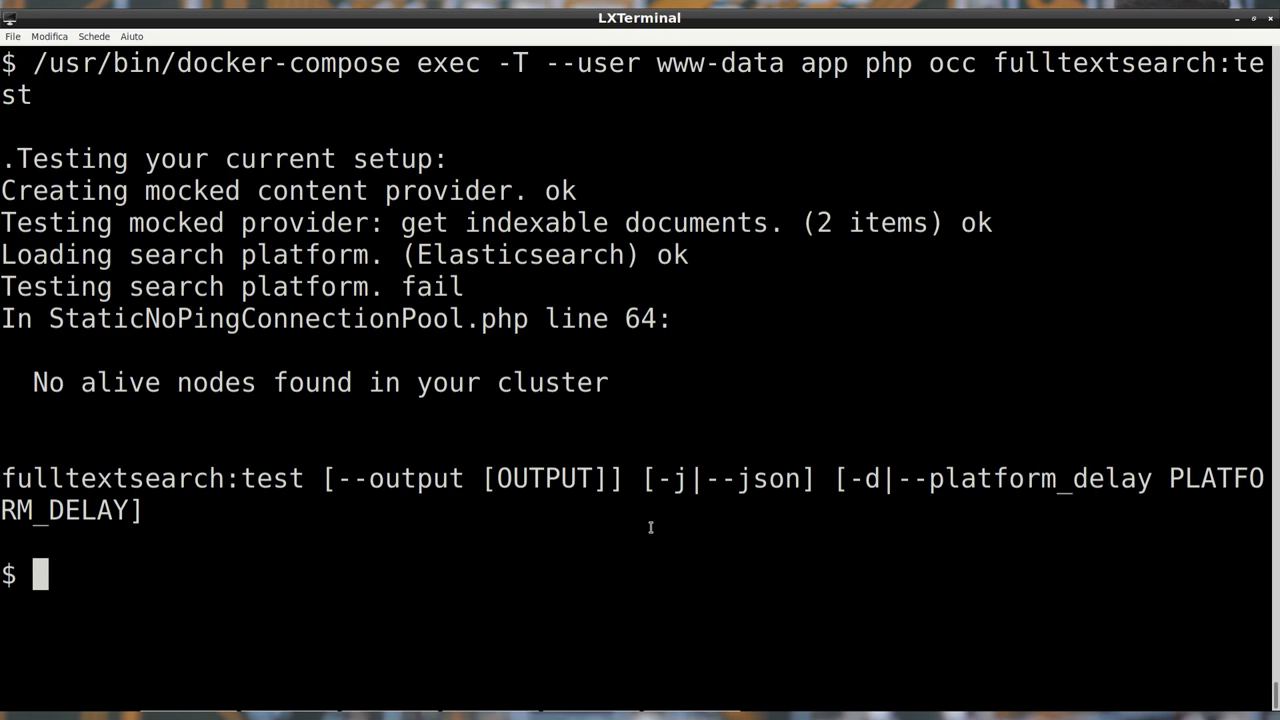
pyautogui.write('/usr/bin/docker-compose exec -T --user www-data app php occ fulltextsearch:check')
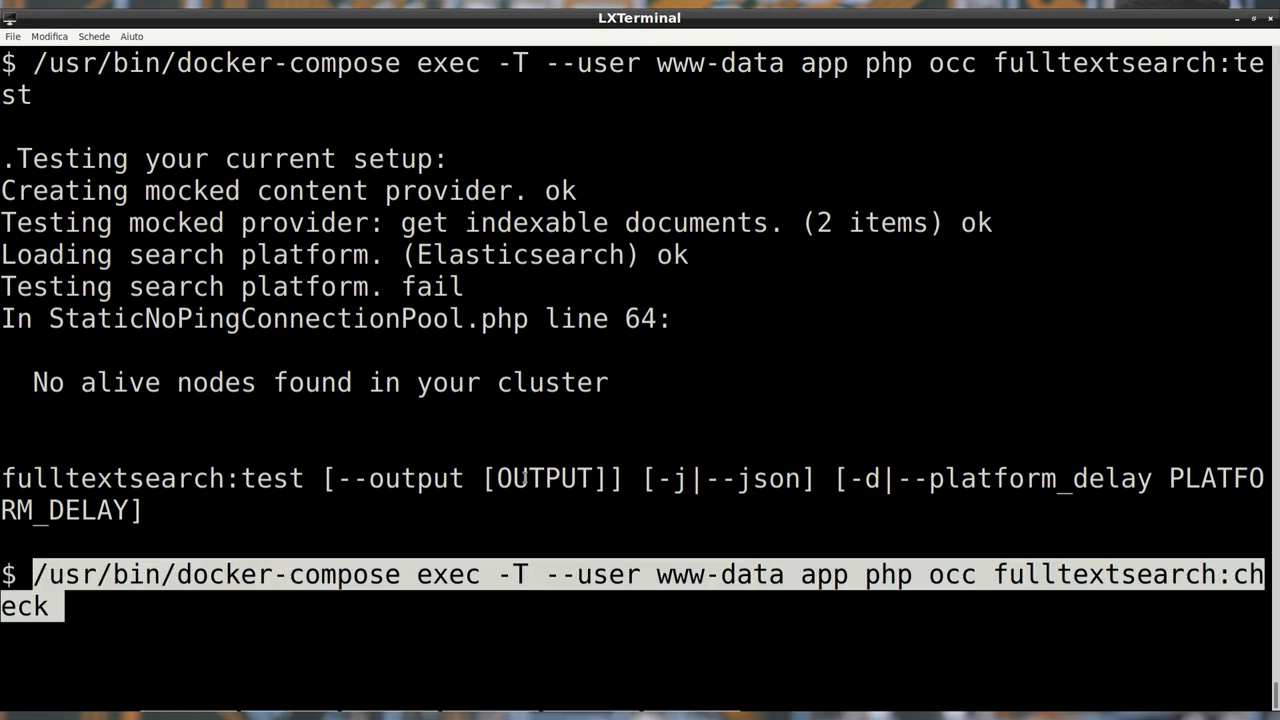